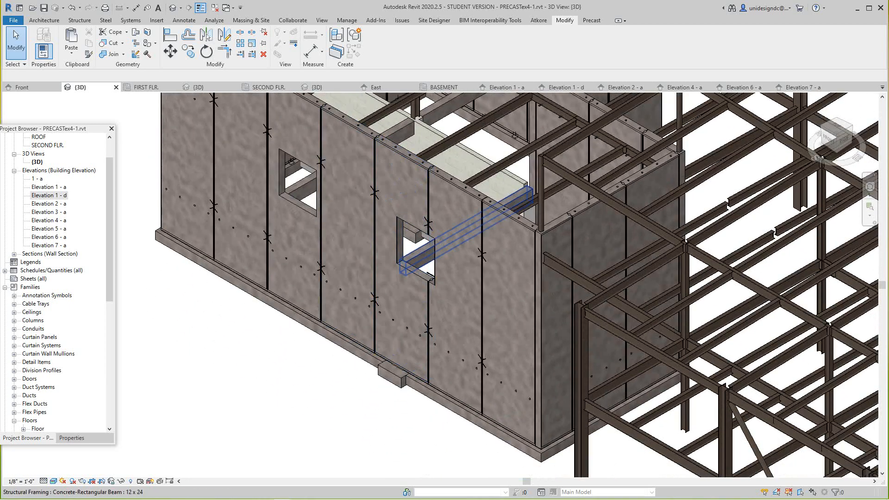
# Review the precast wall model in 3D, then switch to the BASEMENT structural plan.
pyautogui.click(408, 227)
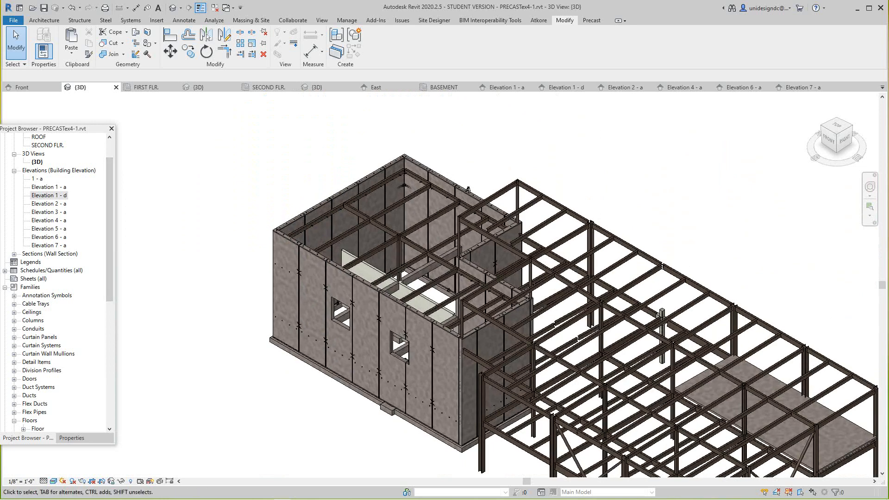
pyautogui.click(443, 87)
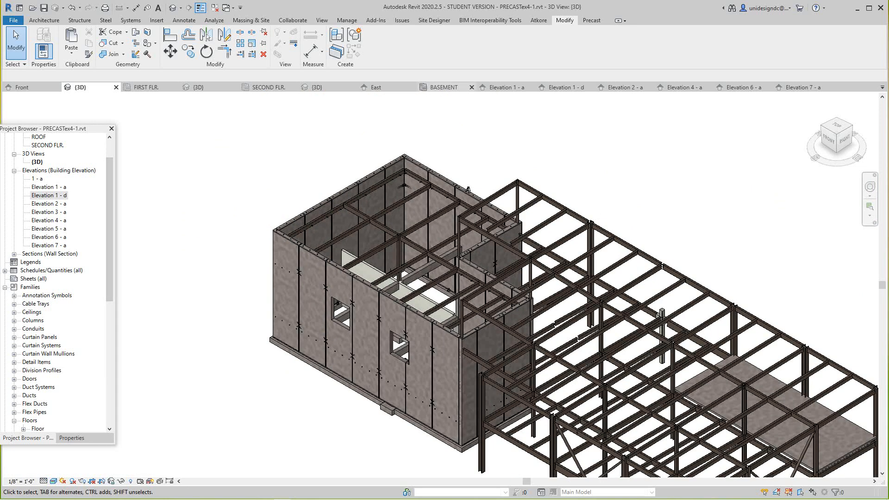
pyautogui.click(442, 87)
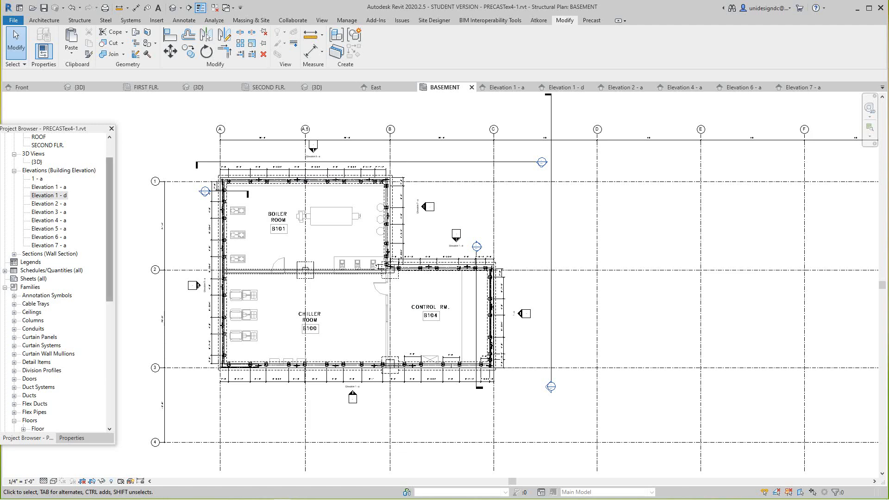
# Switch to the Elevation 1 - a precast wall elevation view.
pyautogui.click(502, 87)
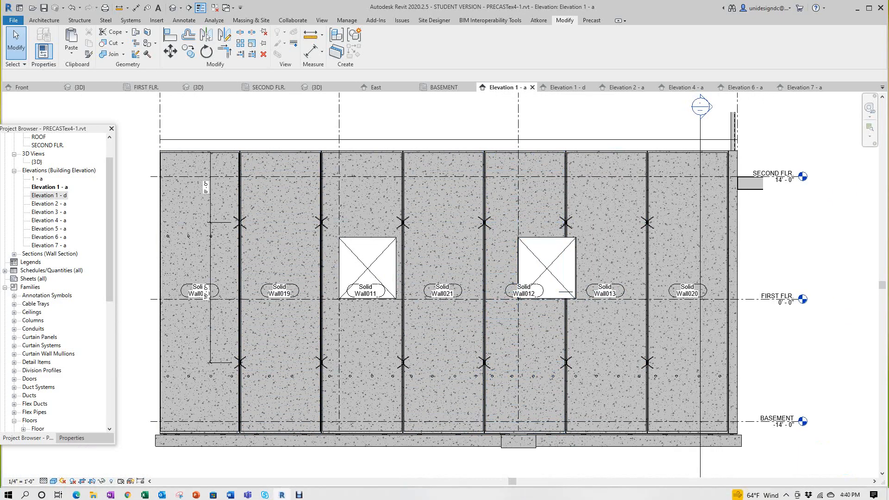
# Display the elevation in Hidden Line and add aligned dimensions for panel widths and wall heights.
pyautogui.click(53, 481)
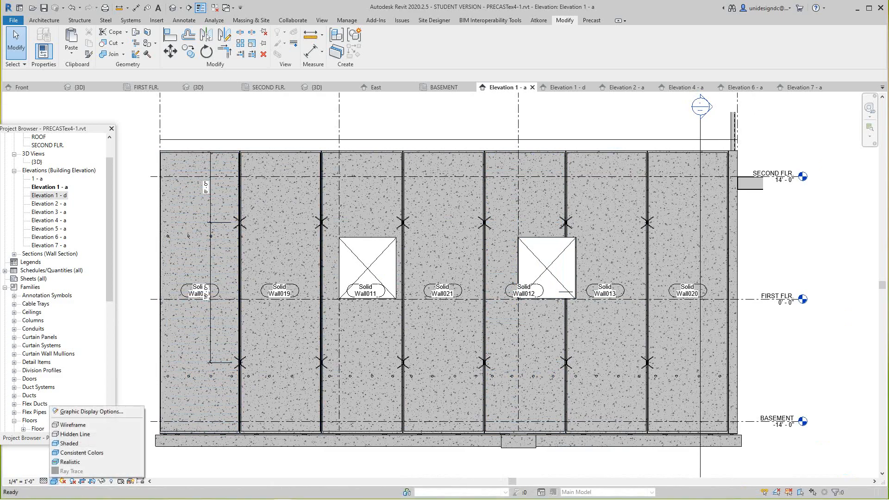
pyautogui.click(72, 425)
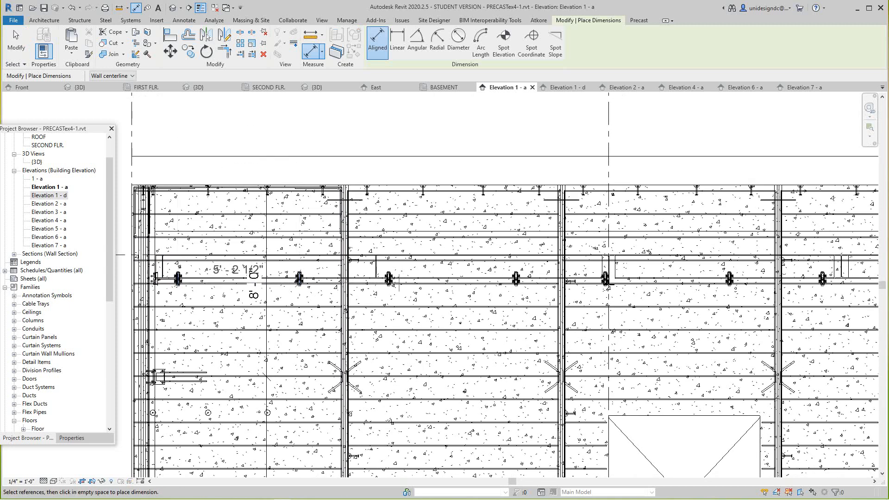
pyautogui.click(391, 278)
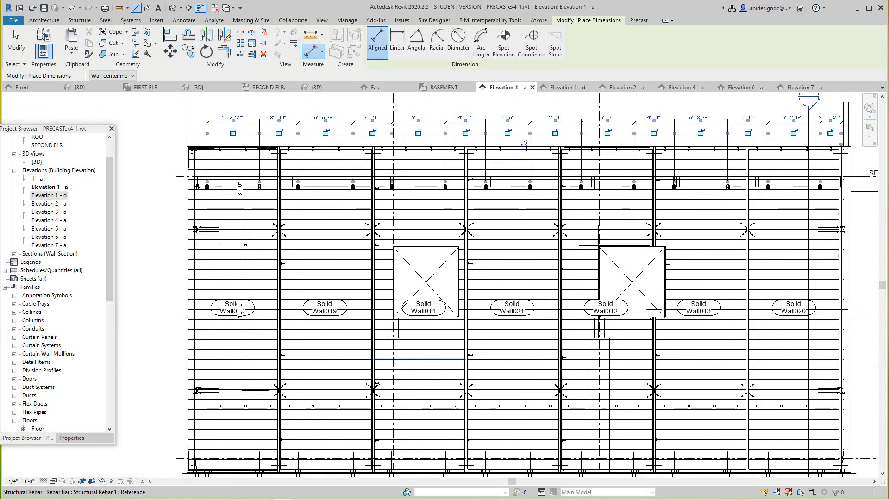
pyautogui.click(397, 43)
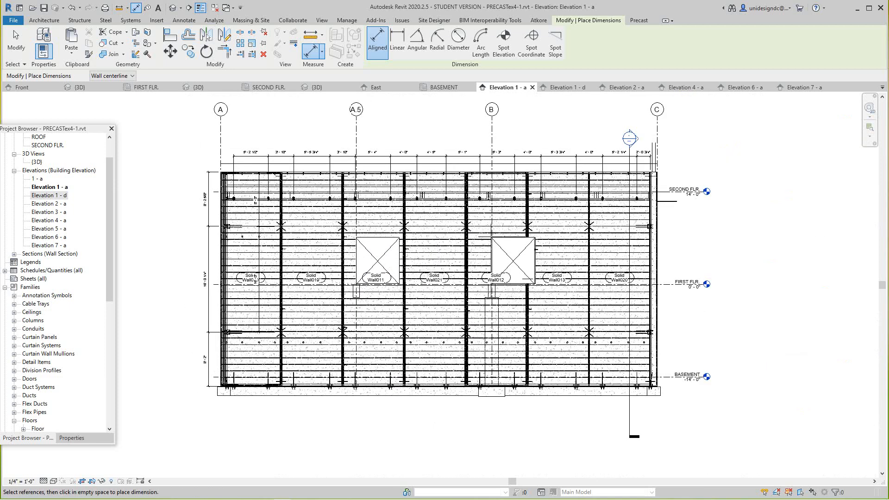
# Open Elevation 1 - d from the Project Browser and zoom to see the whole three-panel wall.
pyautogui.doubleClick(48, 204)
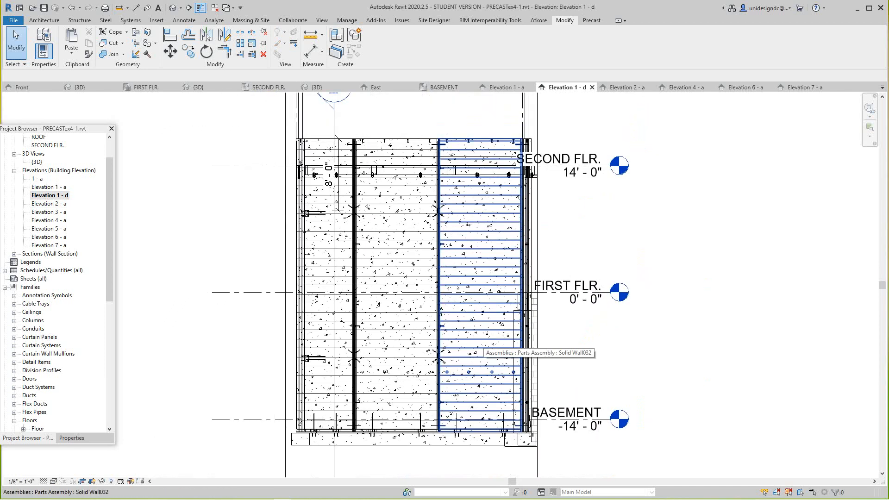
pyautogui.scroll(3)
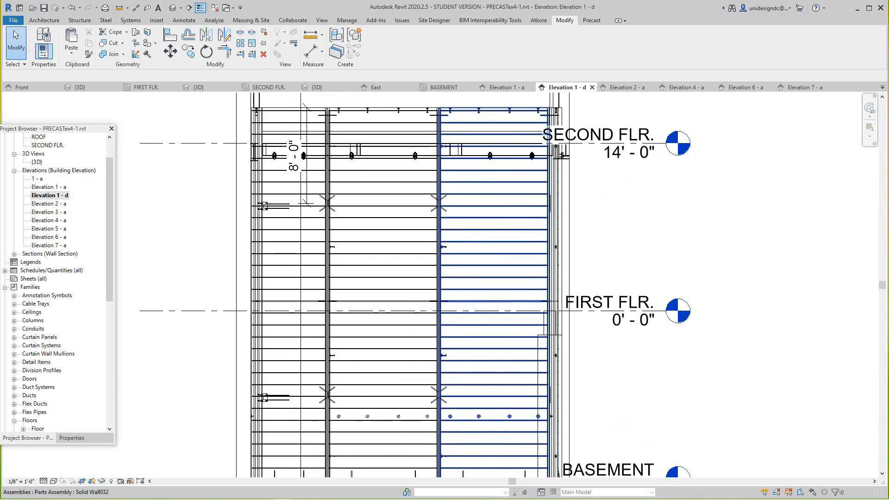
pyautogui.scroll(3)
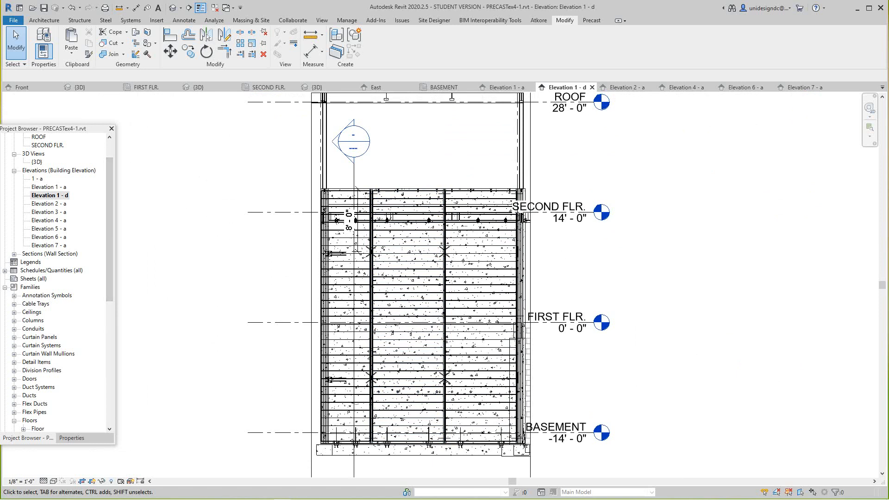
pyautogui.scroll(-3)
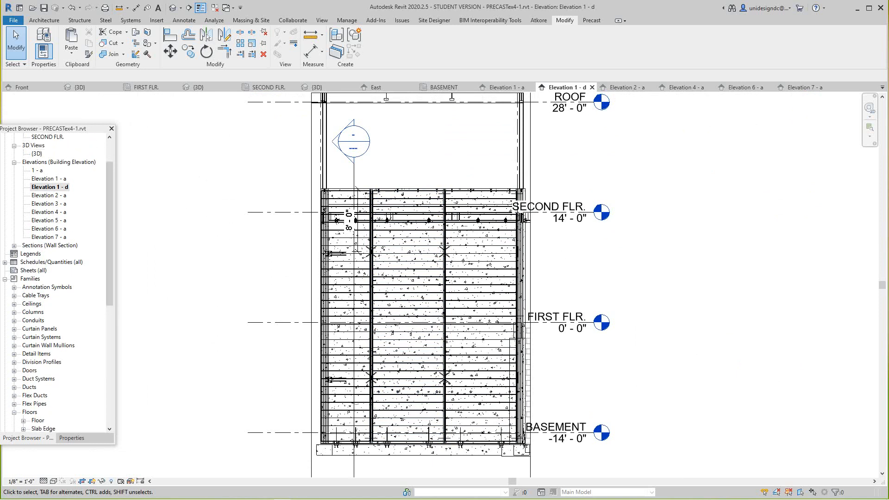
# Return to the BASEMENT plan and start a new sheet with the E1 30 x 42 Horizontal titleblock.
pyautogui.click(441, 87)
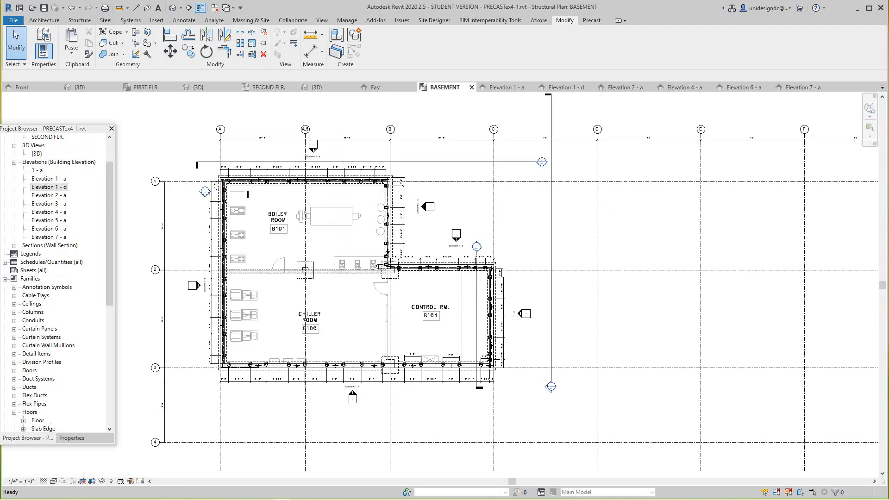
pyautogui.scroll(3)
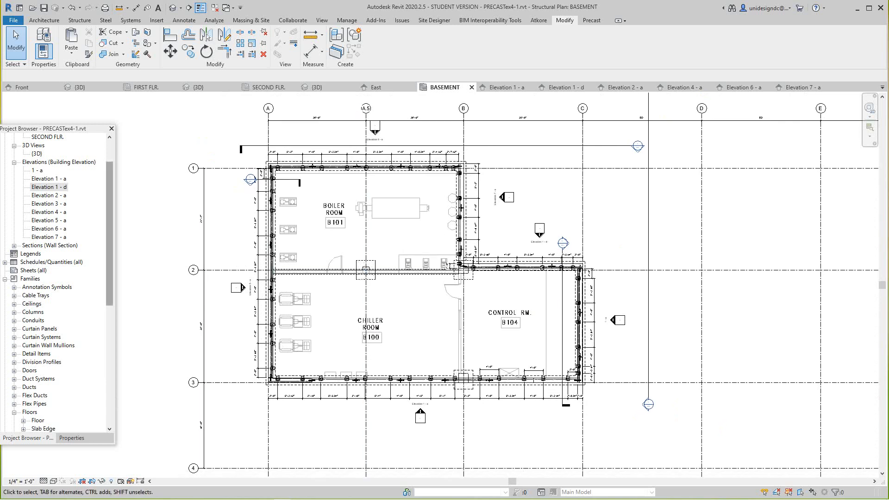
pyautogui.scroll(-3)
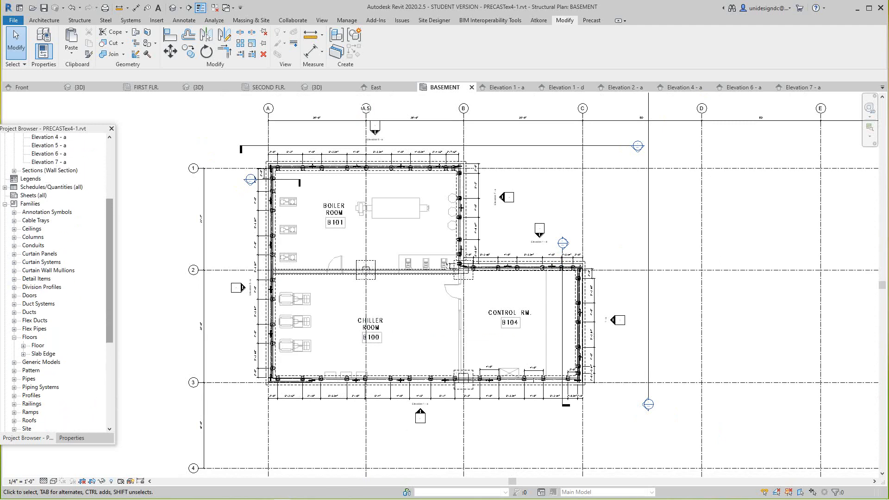
pyautogui.scroll(3)
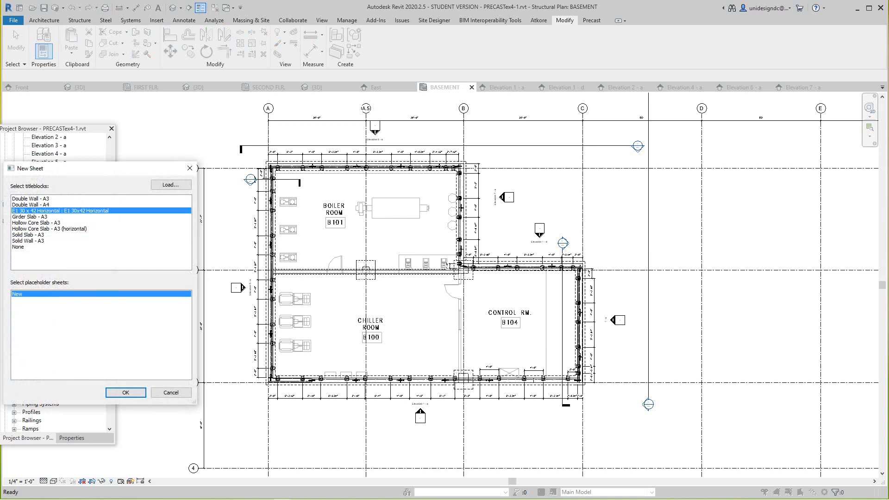
# Create sheet S.1 and place Elevation 1 - a on it, shown in Consistent Colors.
pyautogui.click(126, 392)
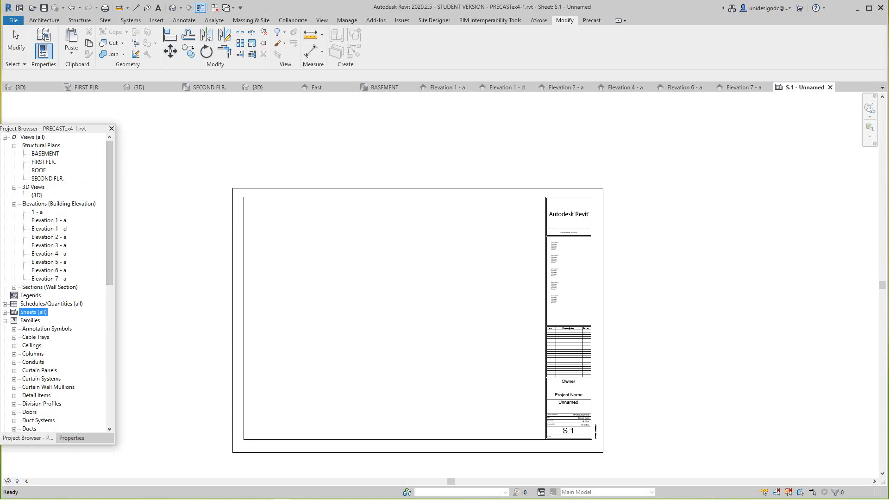
pyautogui.click(48, 221)
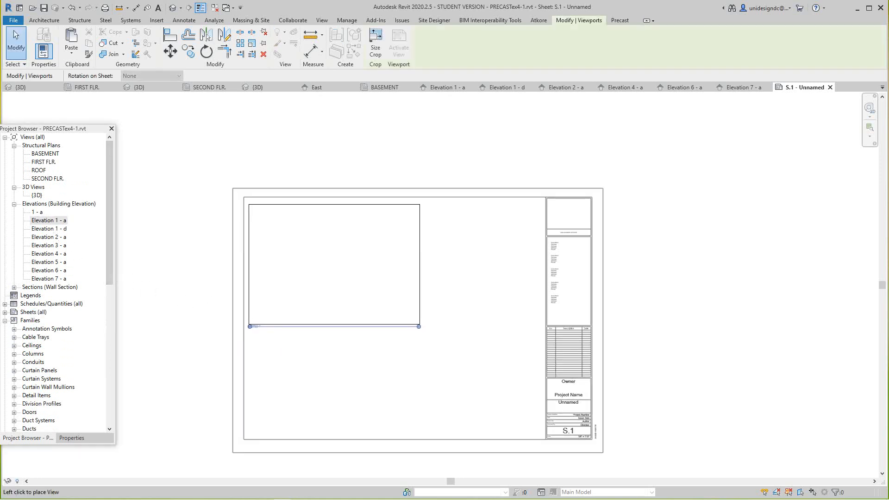
pyautogui.click(334, 266)
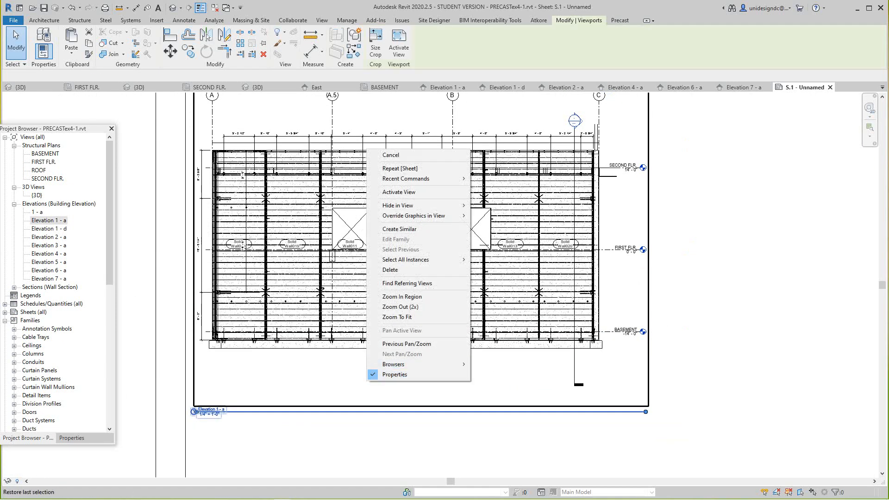
pyautogui.moveTo(390, 155)
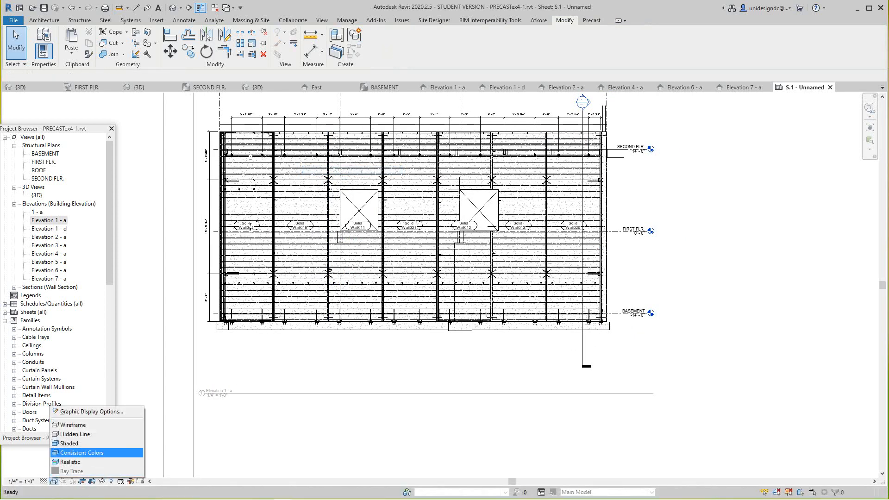
pyautogui.click(80, 453)
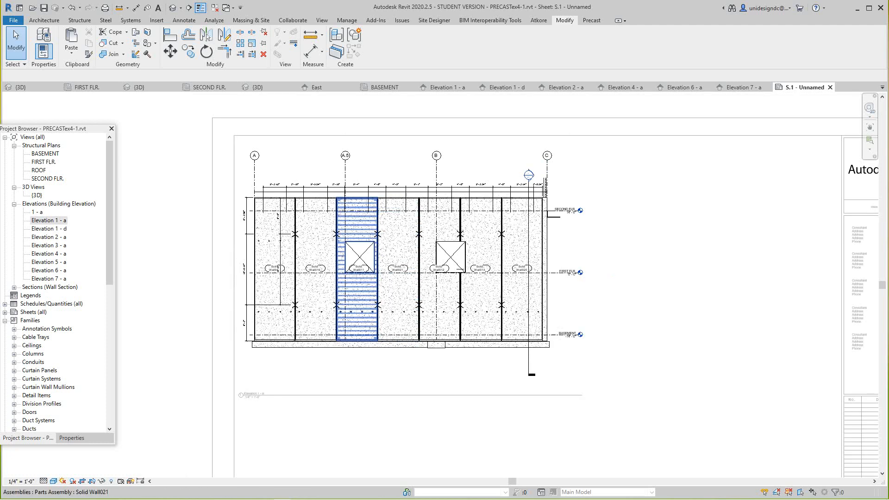
pyautogui.click(409, 380)
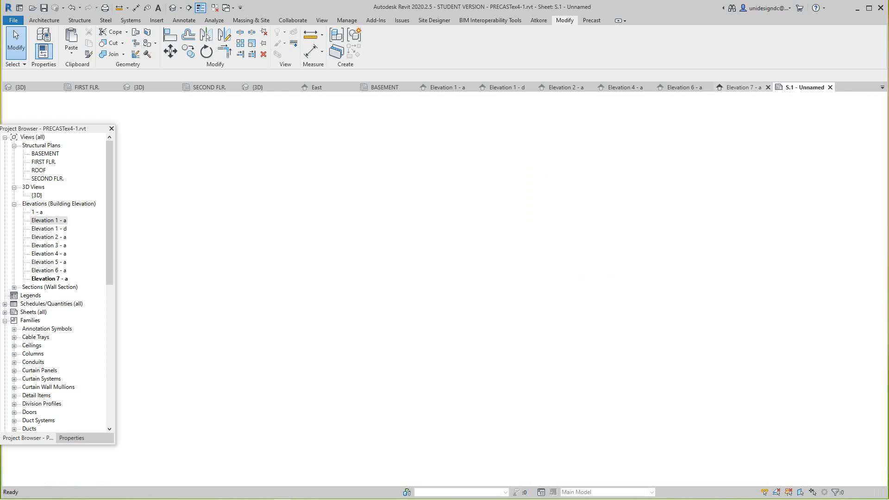
# Open Elevation 7 - a and start tagging its wall panels with Tag by Category.
pyautogui.doubleClick(49, 279)
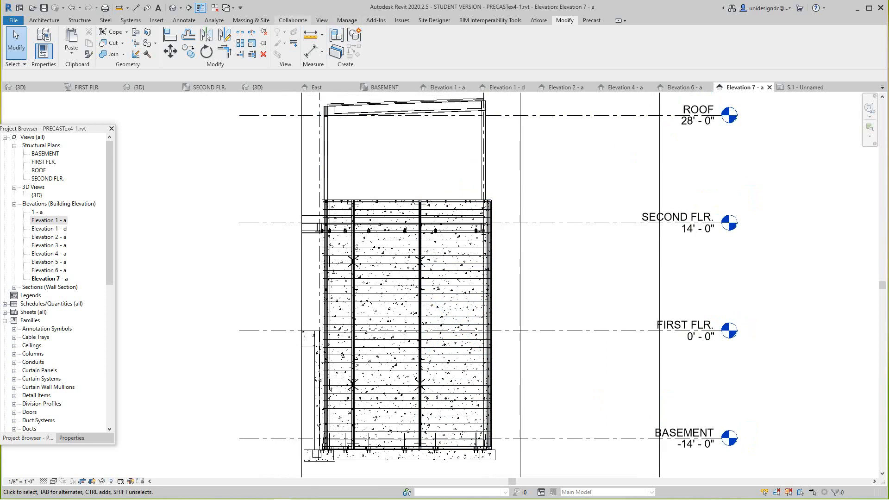
pyautogui.click(183, 19)
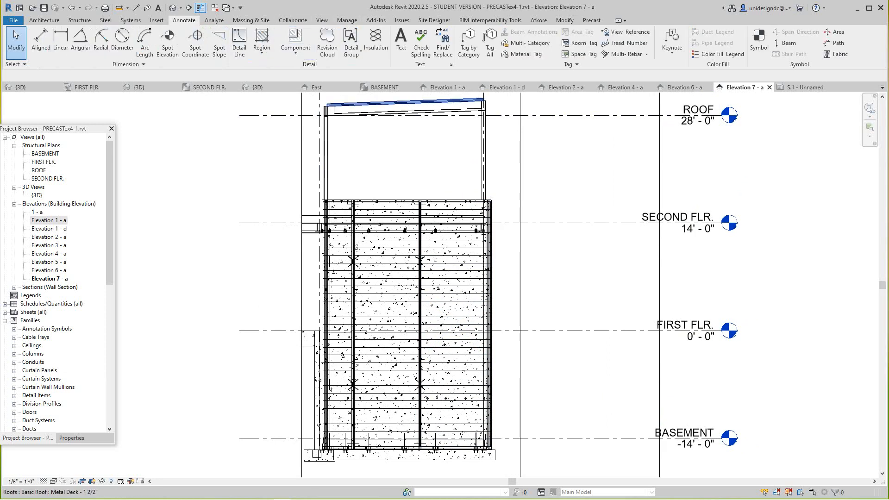
pyautogui.click(454, 283)
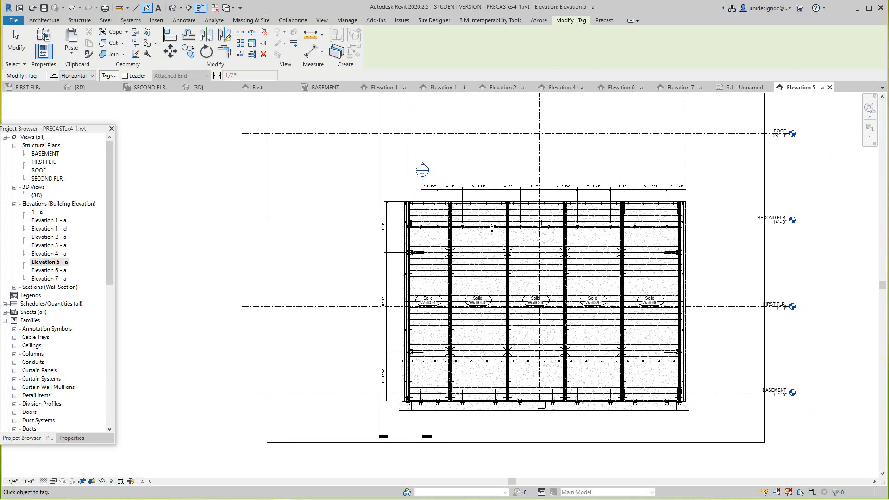
# Look over Elevation 6 - a, then return to Elevation 7 - a to review its panels tagged as Solid walls.
pyautogui.click(618, 87)
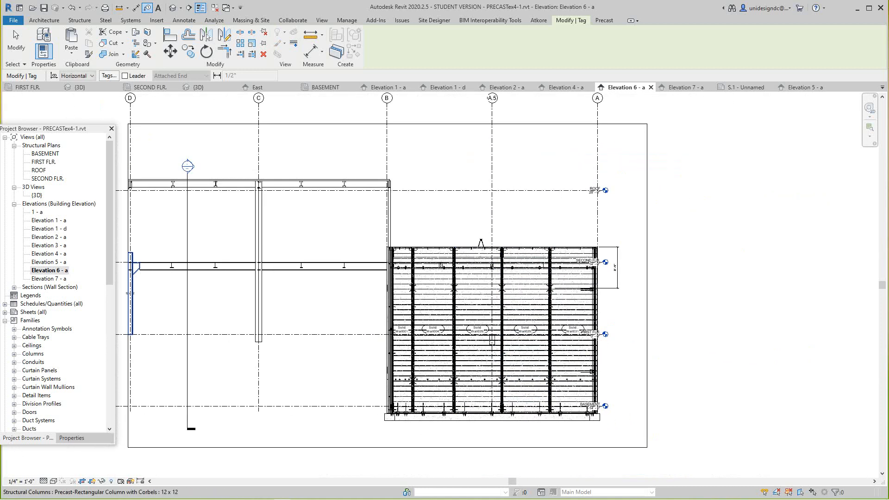
pyautogui.click(682, 87)
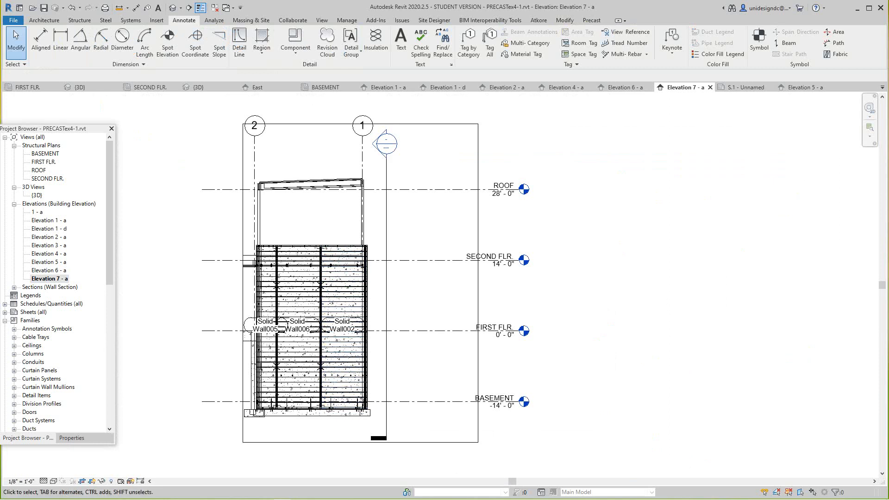
pyautogui.scroll(-3)
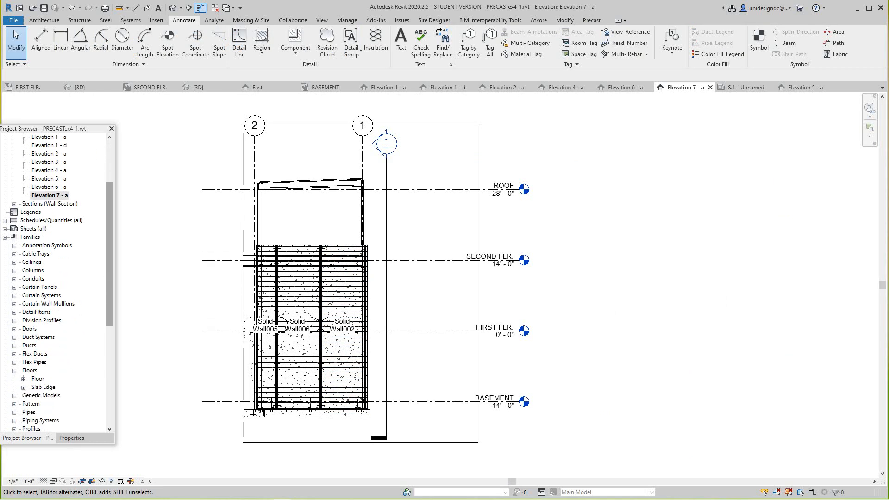
pyautogui.scroll(3)
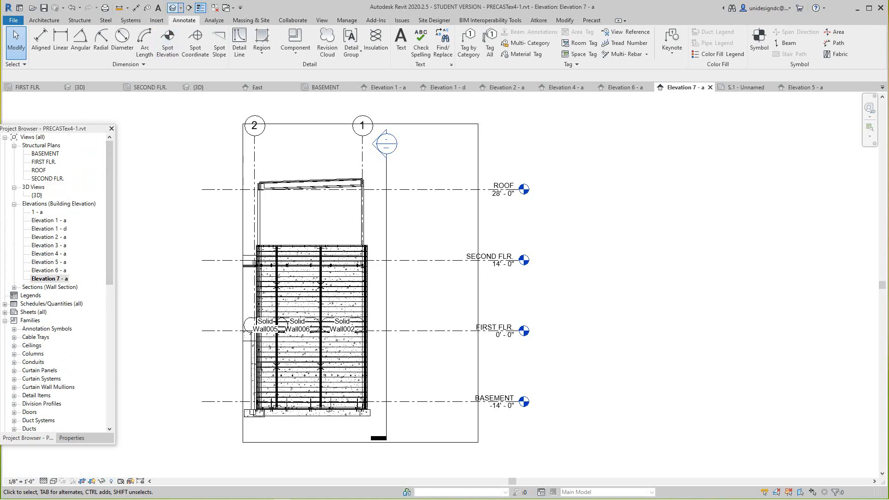
# Switch to sheet S.1, zoom to fit the whole titleblock, and pick Elevation 2 - a for placement.
pyautogui.doubleClick(38, 196)
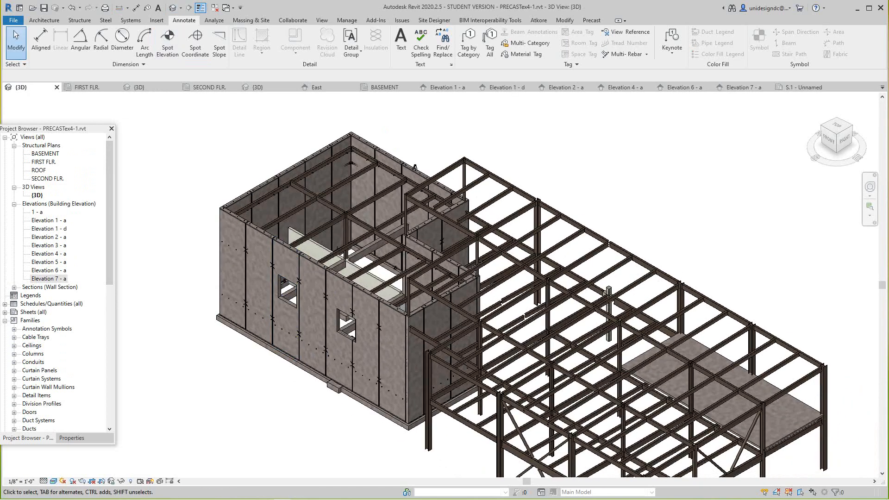
pyautogui.scroll(-3)
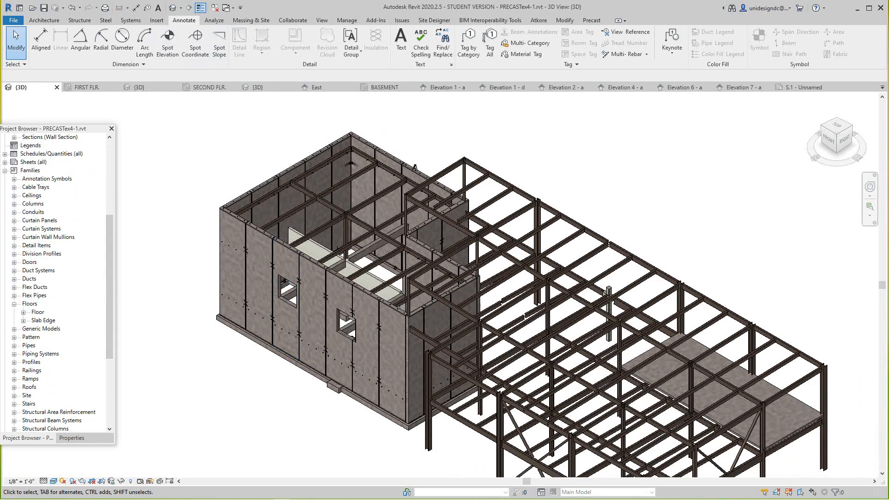
pyautogui.moveTo(85, 87)
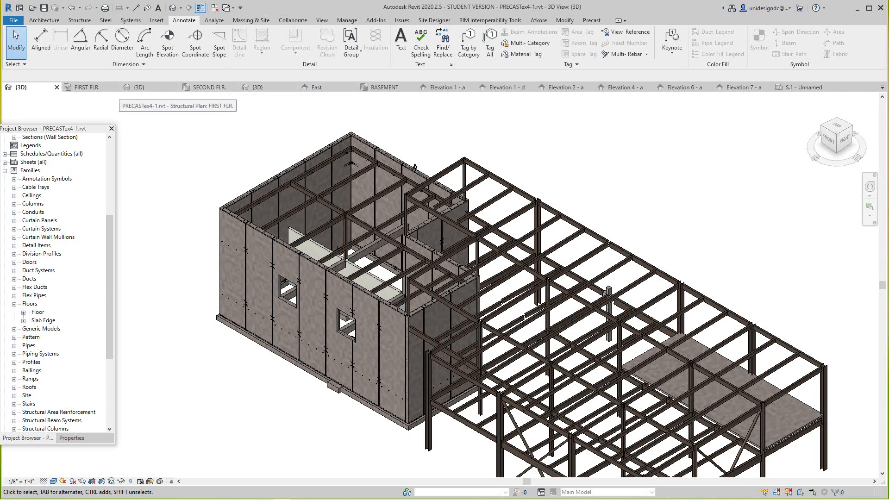
pyautogui.click(798, 87)
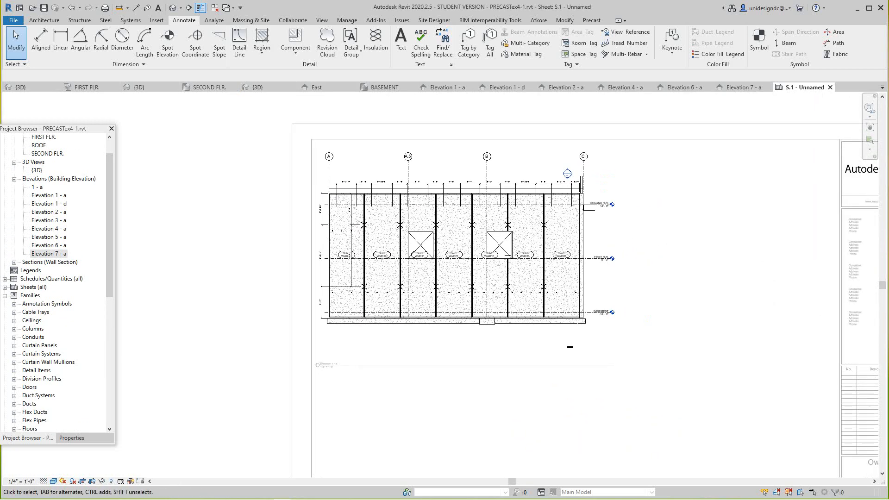
pyautogui.click(48, 212)
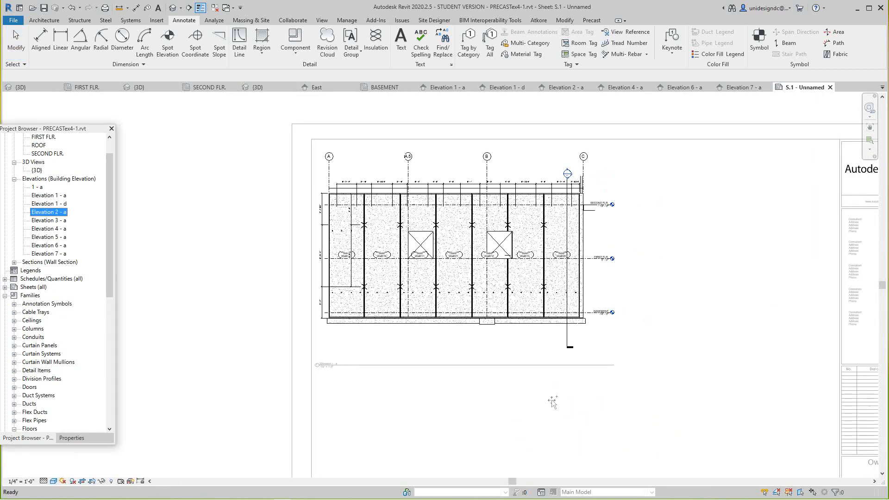
pyautogui.moveTo(551, 403)
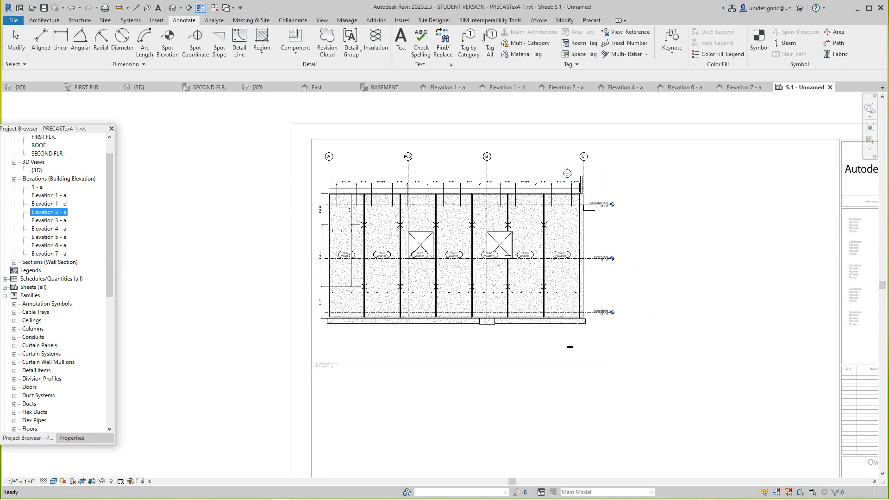
pyautogui.rightClick(494, 250)
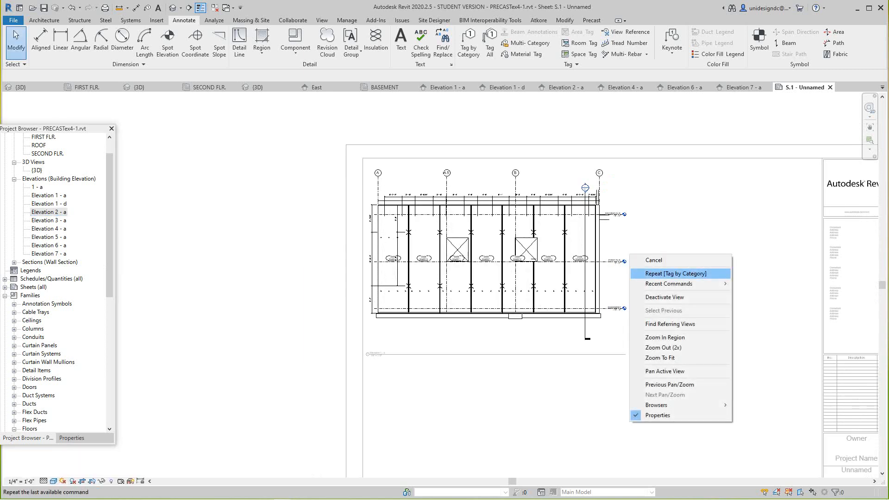
pyautogui.click(661, 357)
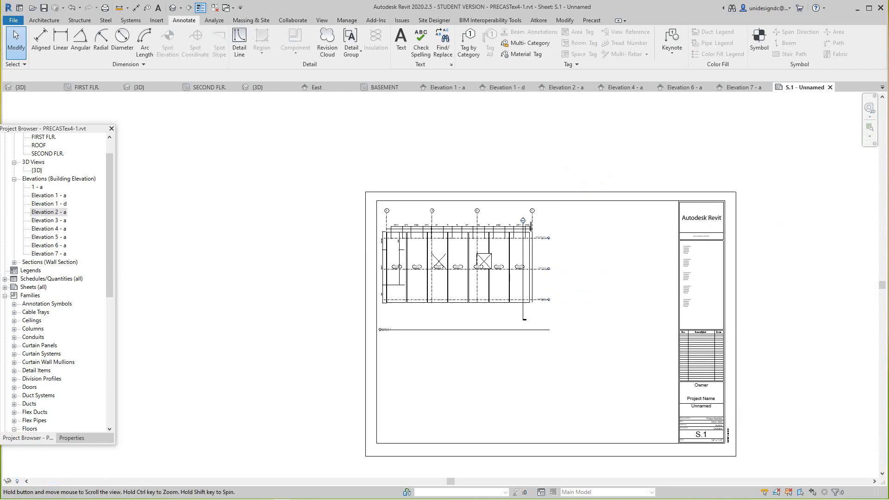
pyautogui.click(48, 211)
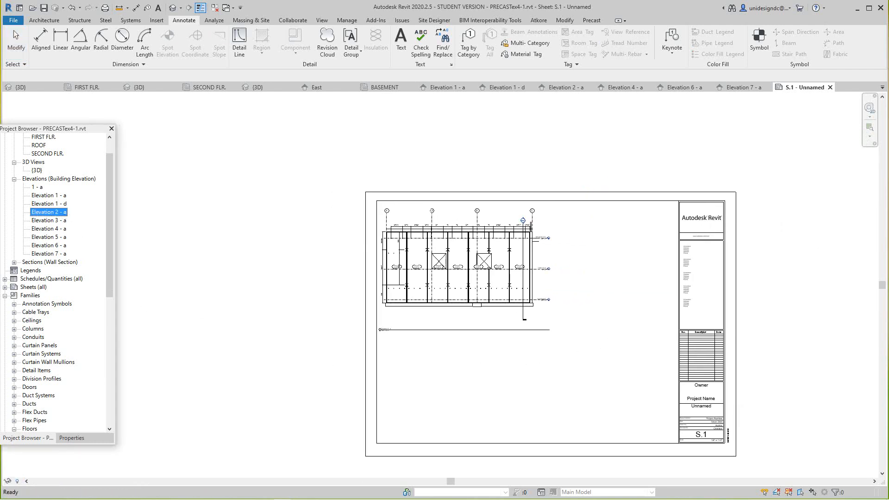
# Place Elevation 1 - d on sheet S.1 to the right of the Elevation 1 - a viewport.
pyautogui.click(627, 262)
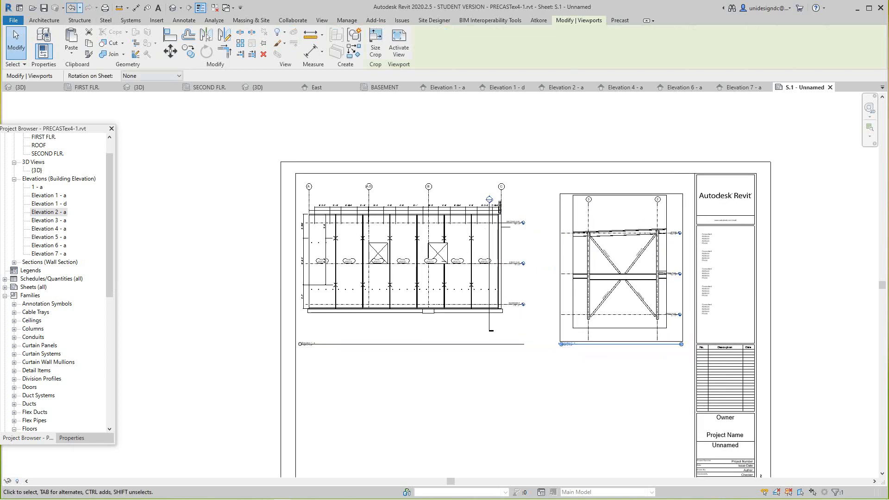
pyautogui.click(184, 20)
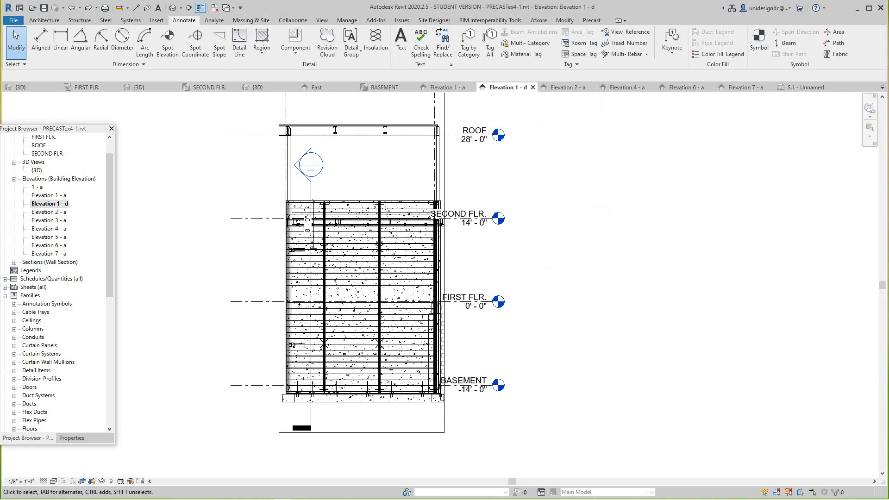
pyautogui.click(802, 87)
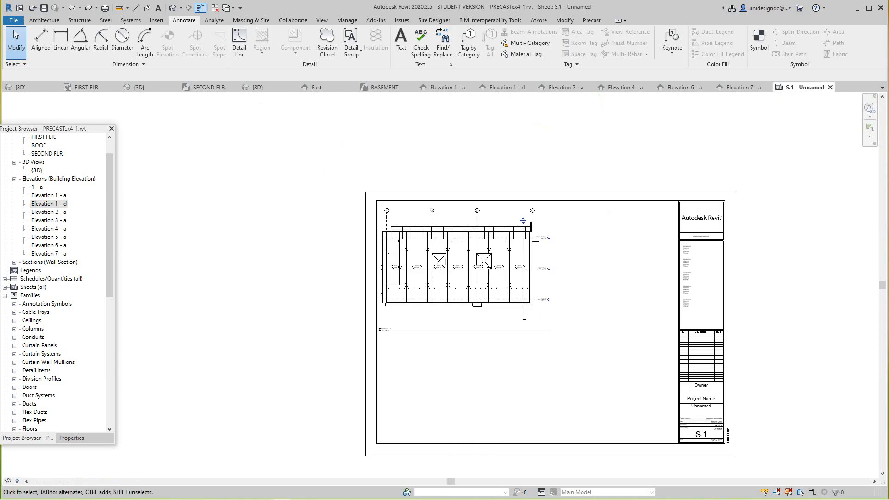
pyautogui.click(49, 203)
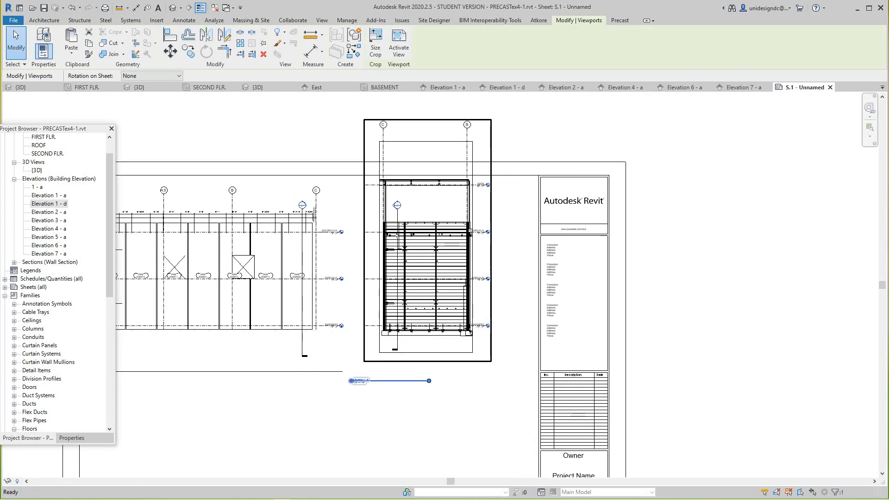
pyautogui.click(184, 20)
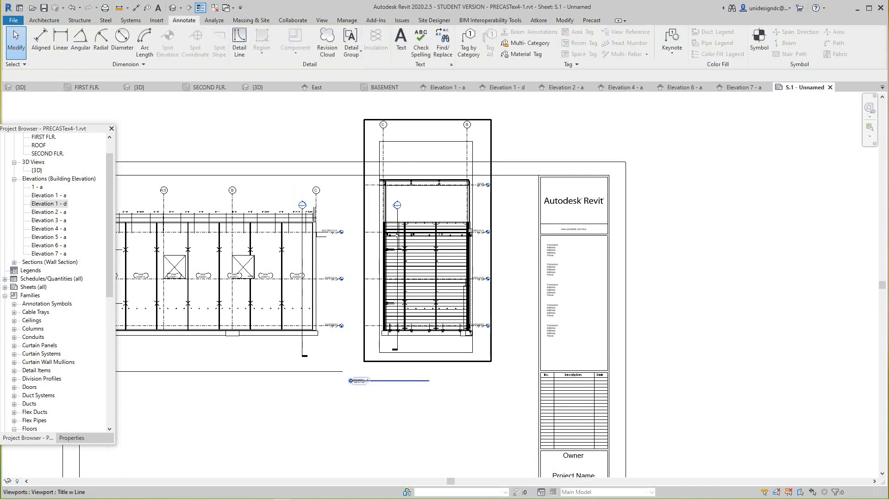
pyautogui.click(388, 380)
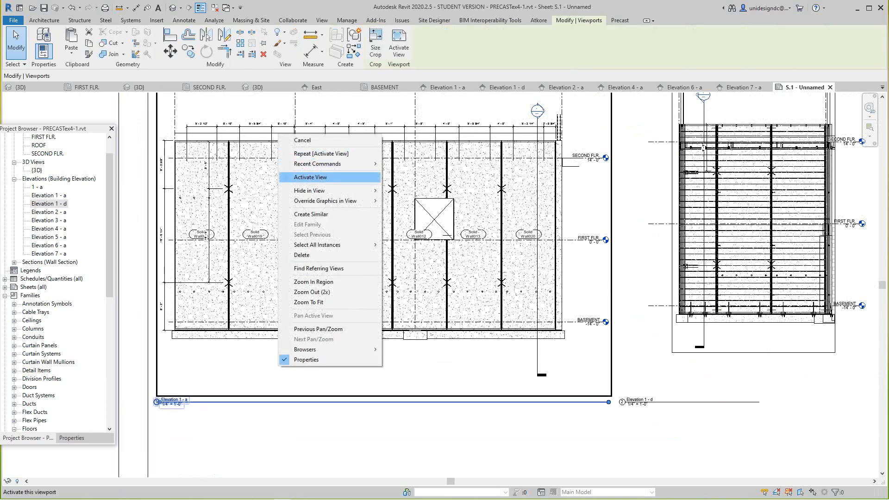
# Activate the first elevation and override the Parts category with 42 surface transparency.
pyautogui.click(311, 177)
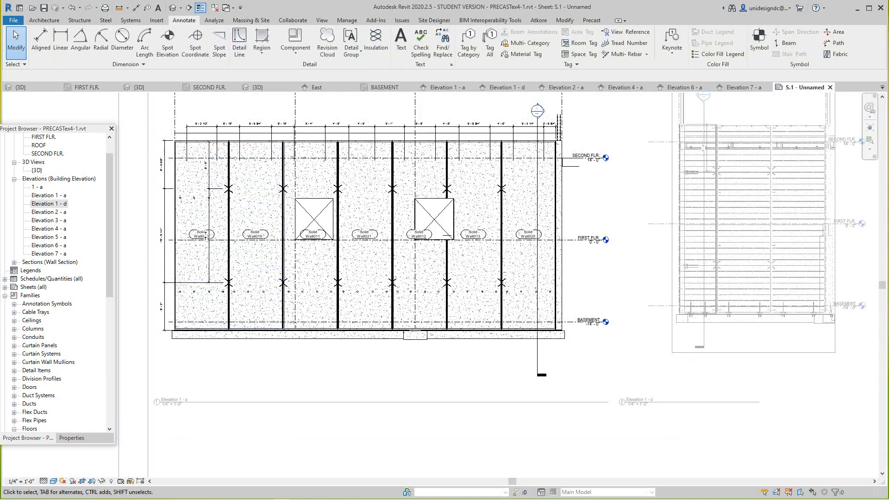
pyautogui.click(53, 481)
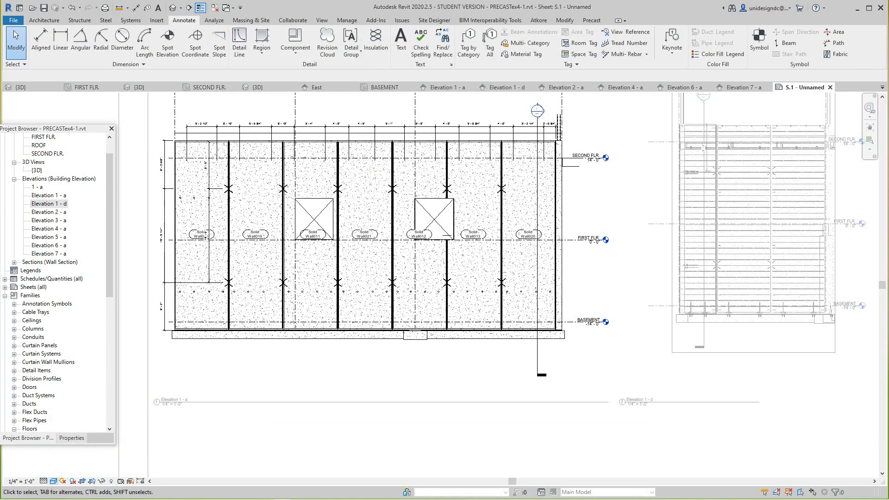
pyautogui.click(54, 482)
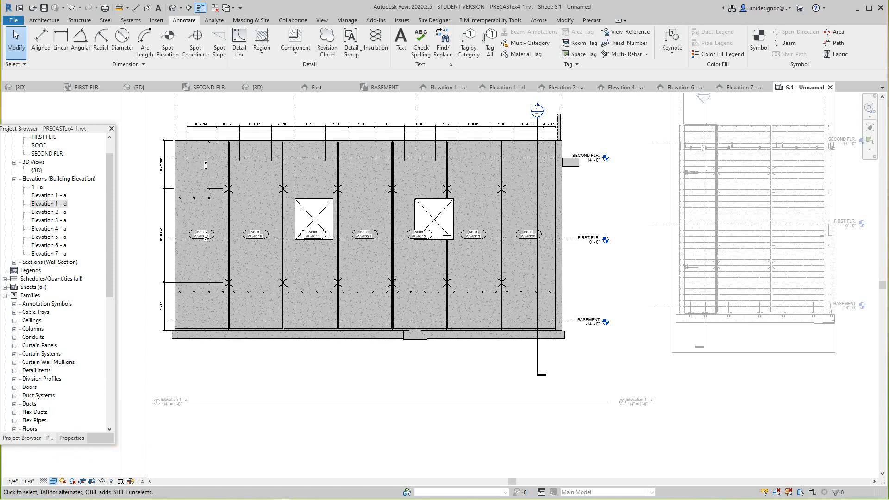
pyautogui.click(254, 234)
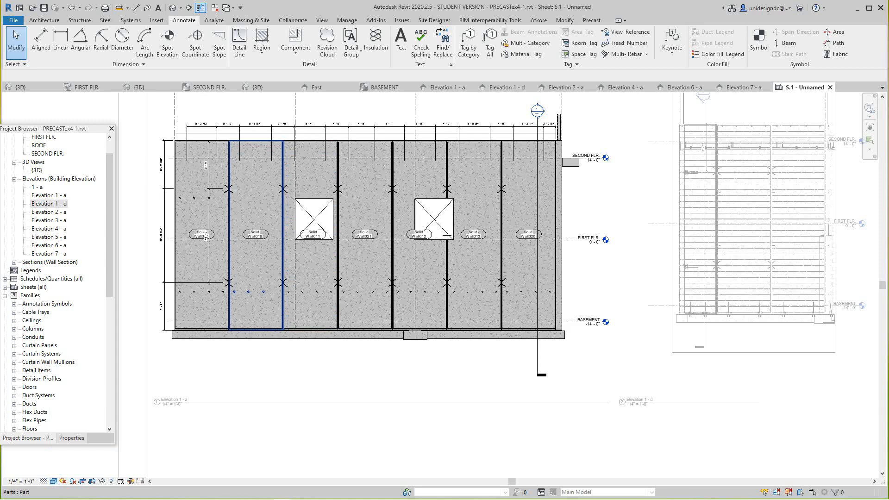
pyautogui.rightClick(256, 234)
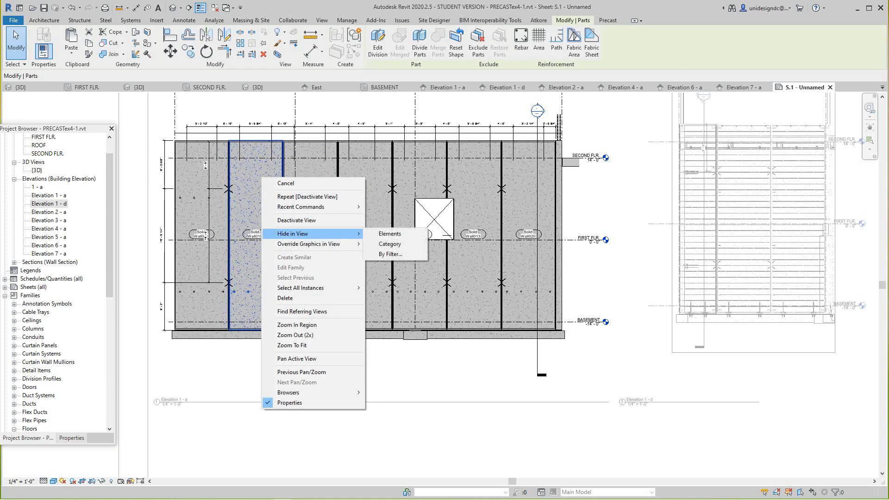
pyautogui.moveTo(308, 244)
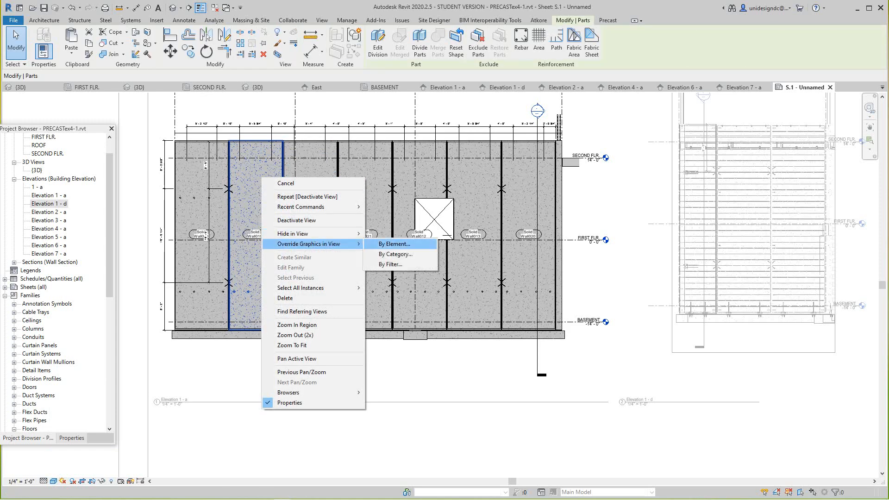
pyautogui.moveTo(395, 254)
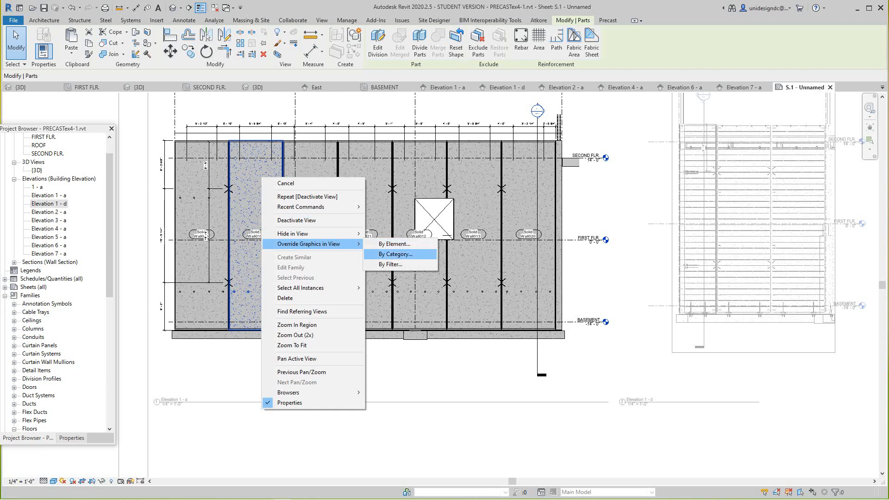
pyautogui.click(395, 253)
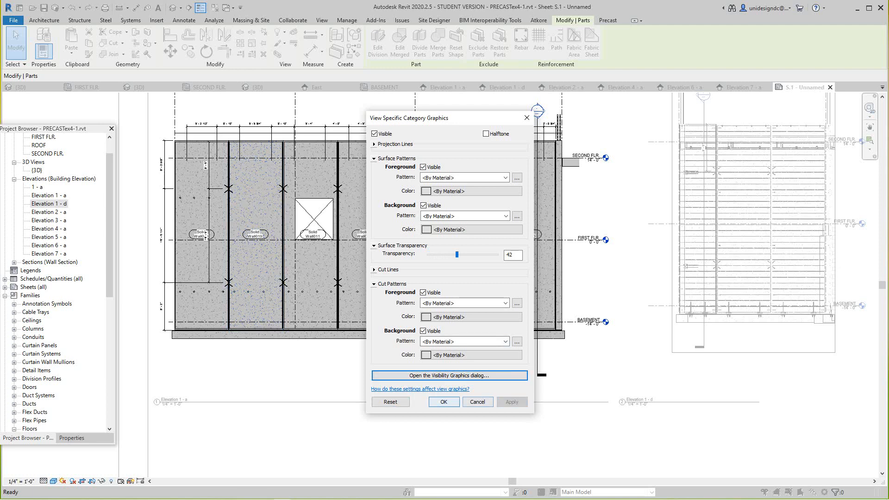
pyautogui.click(444, 401)
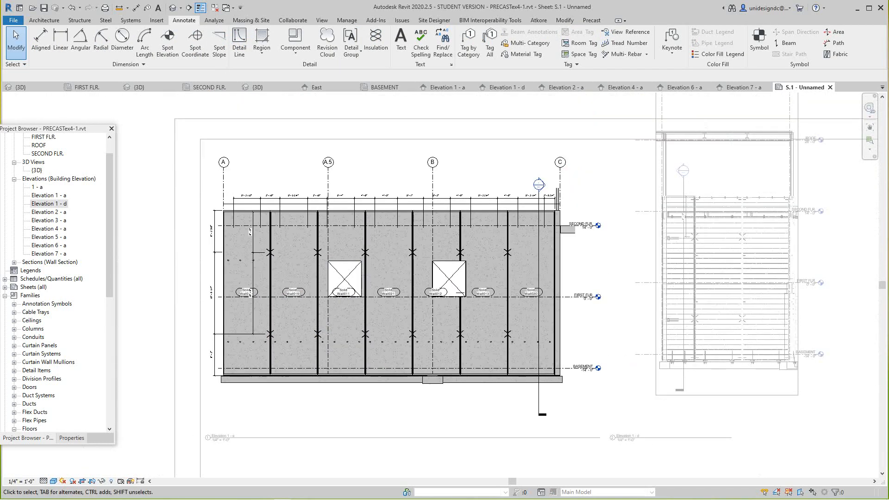
# Switch the first elevation to Wireframe visual style and deactivate it.
pyautogui.click(52, 480)
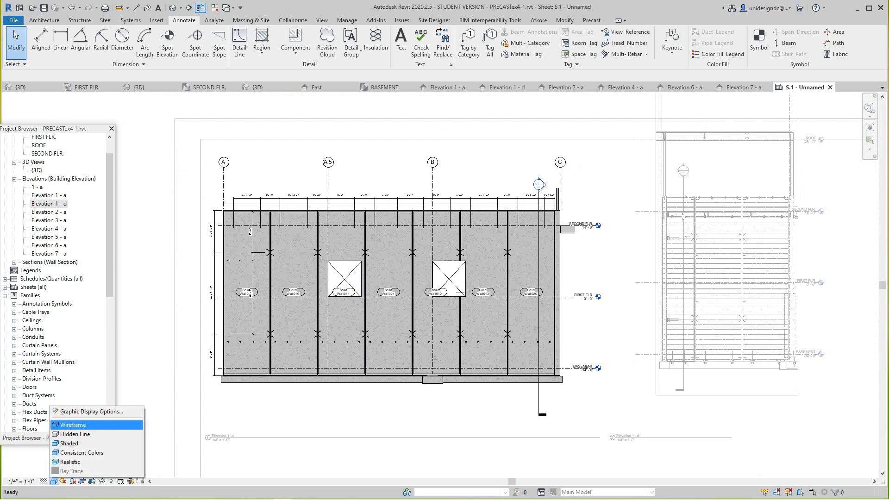
pyautogui.click(72, 425)
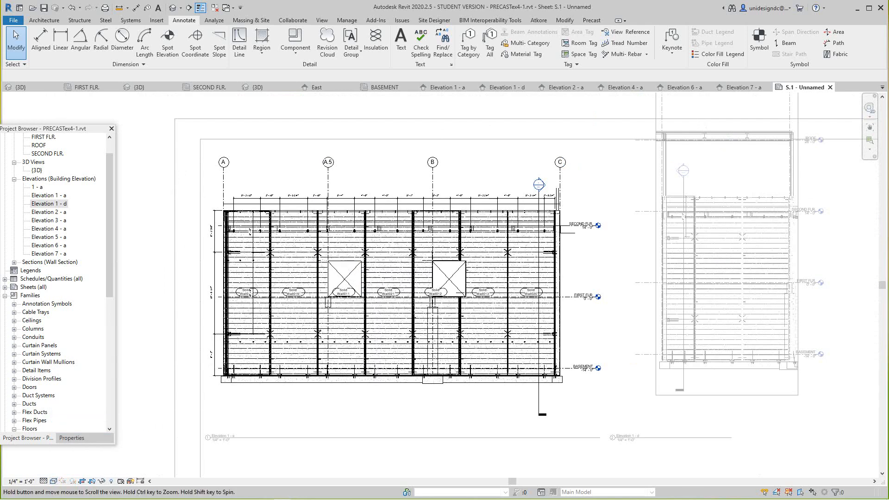
pyautogui.rightClick(357, 233)
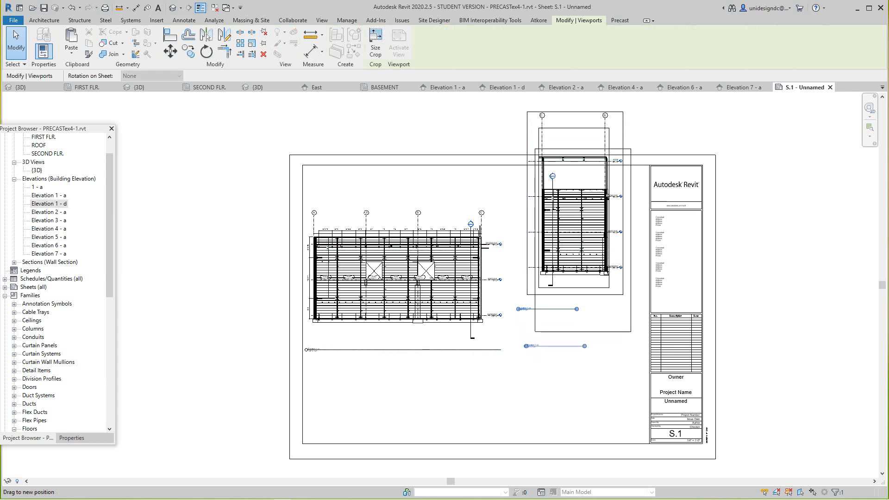
# Move the Elevation 1 - d viewport into alignment beside the first elevation.
pyautogui.click(183, 19)
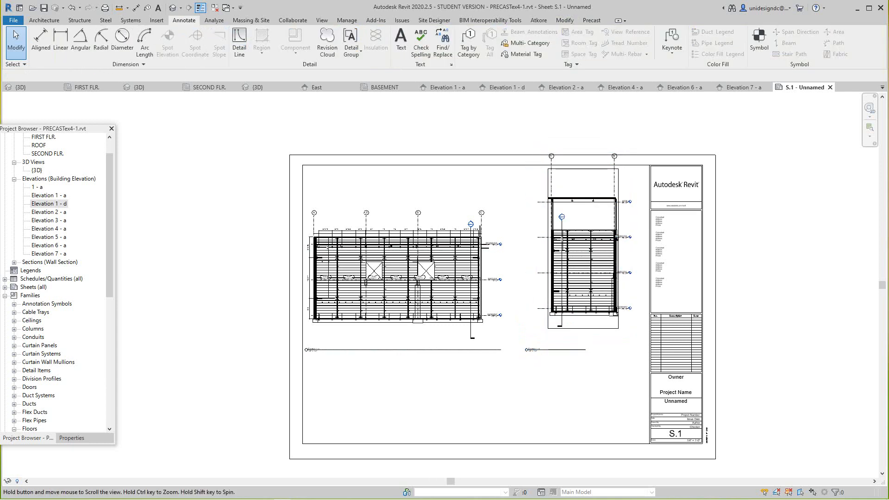
pyautogui.click(403, 277)
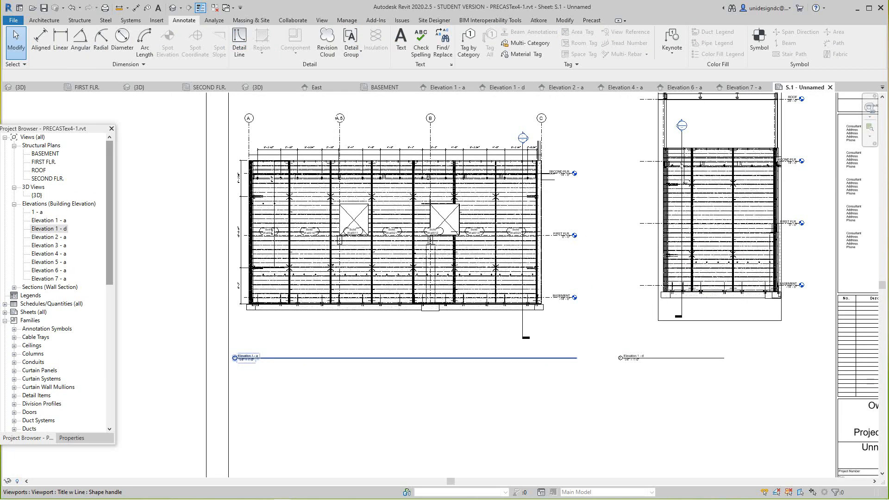
pyautogui.click(385, 87)
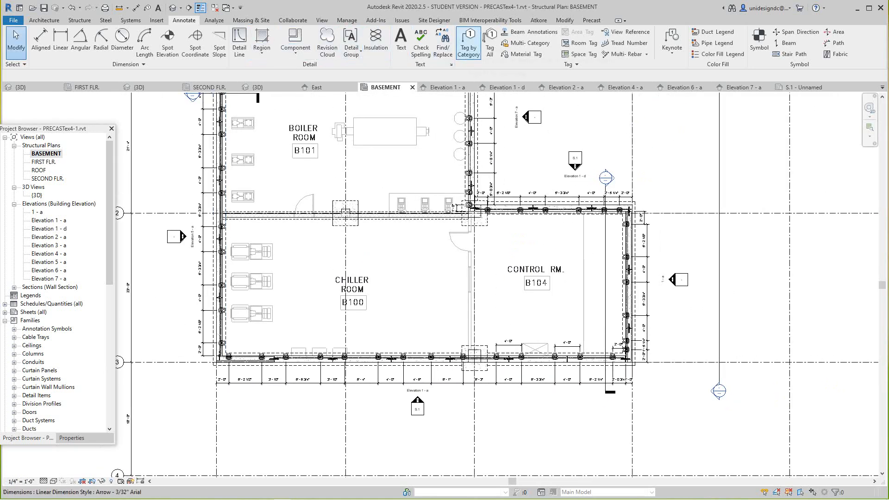
# Draw a callout on the BASEMENT plan, undo it, and start a fresh BASEMENT - Callout 1.
pyautogui.click(321, 19)
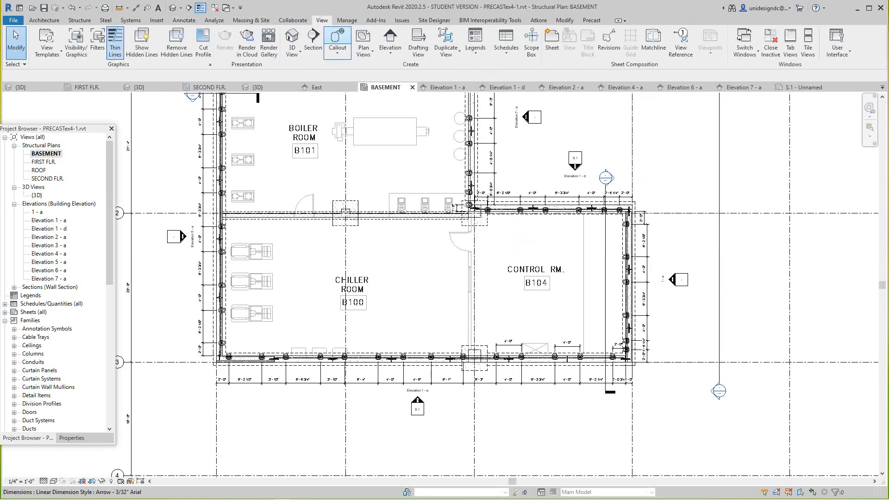
pyautogui.click(337, 37)
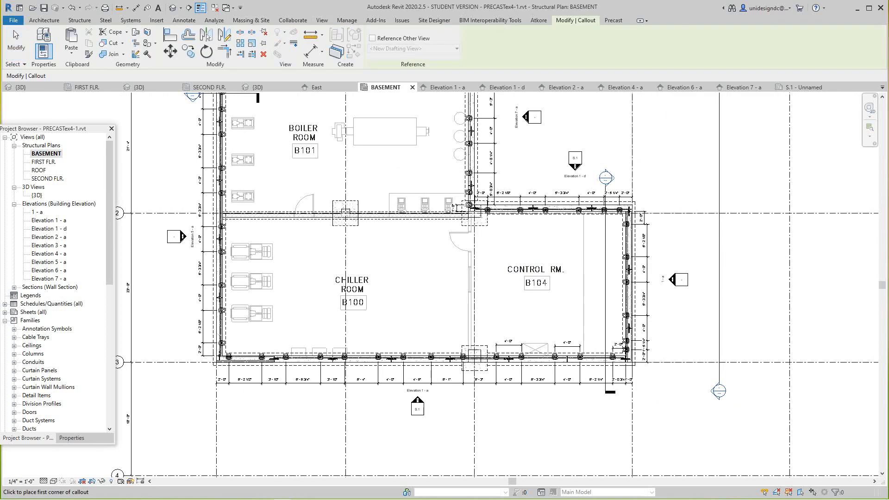
pyautogui.click(199, 339)
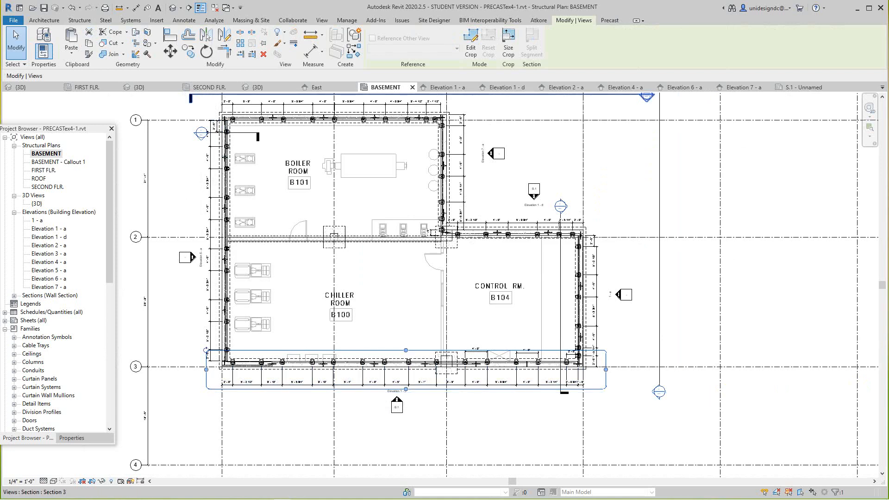
pyautogui.click(321, 19)
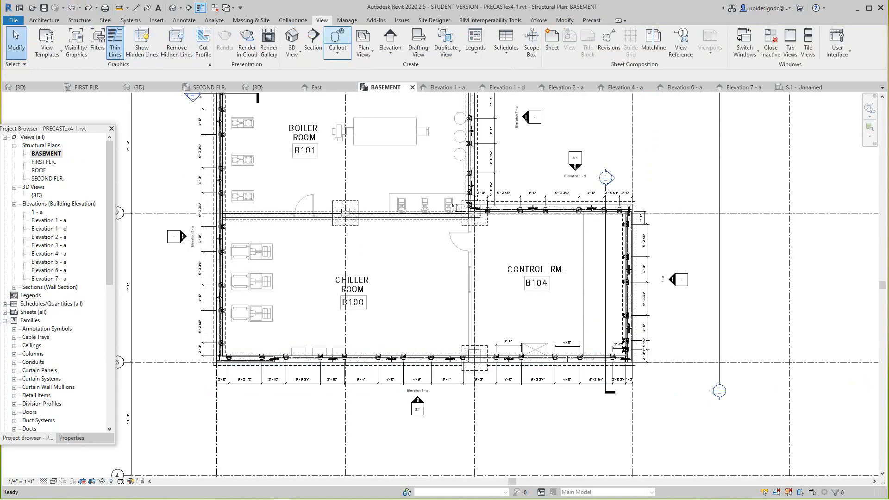
pyautogui.click(338, 42)
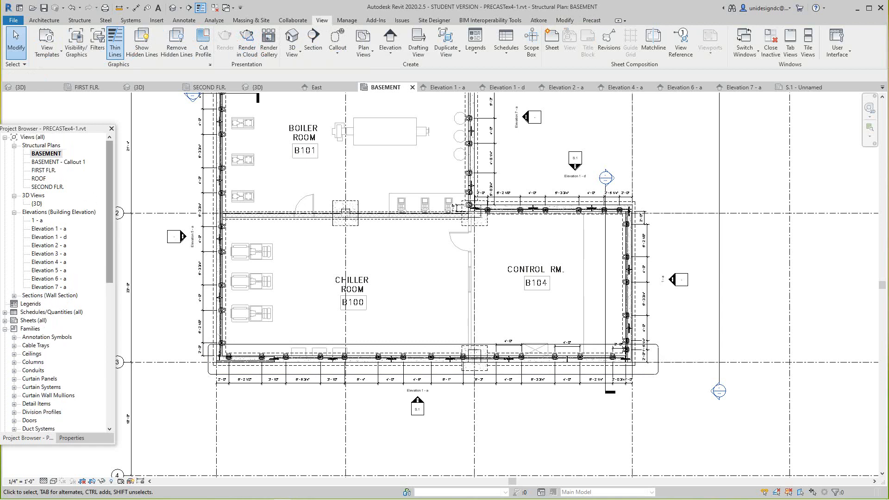
pyautogui.scroll(-3)
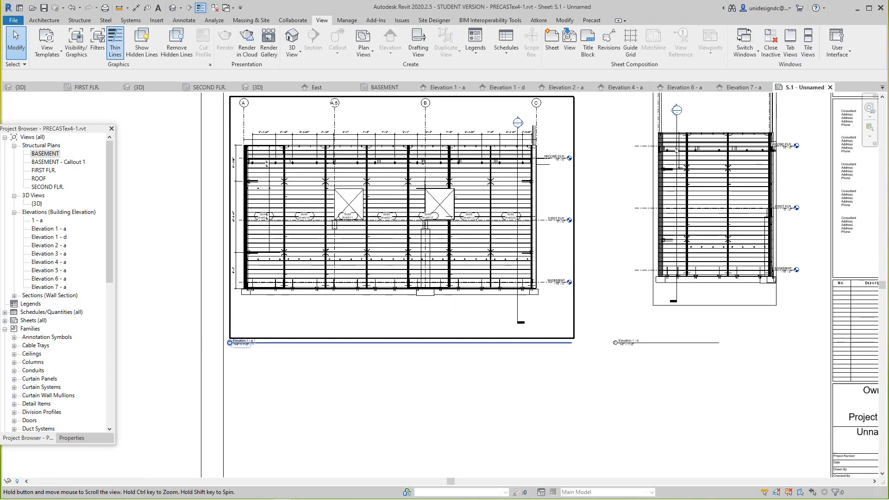
# Drop BASEMENT - Callout 1 onto sheet S.1 below the elevations and return to the BASEMENT plan.
pyautogui.click(58, 161)
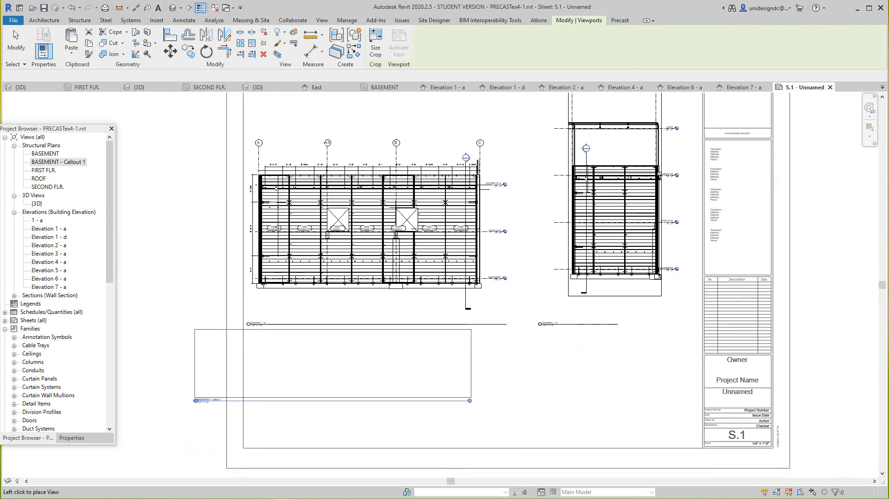
pyautogui.click(363, 377)
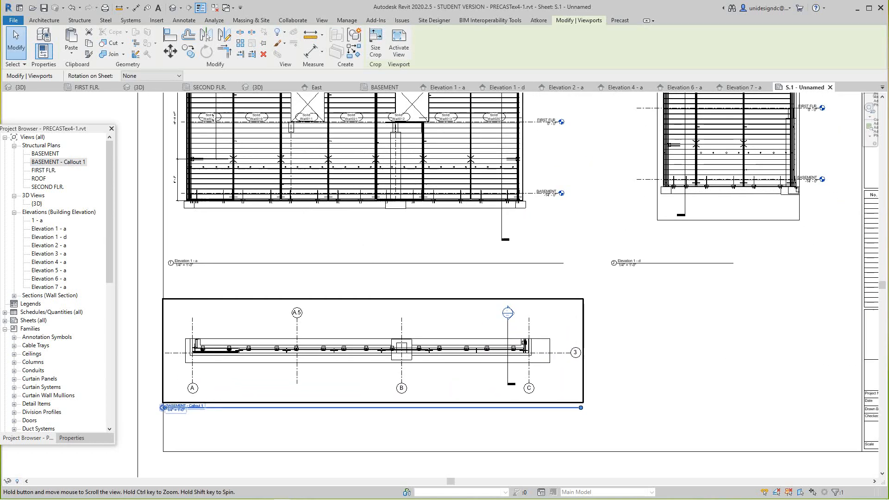
pyautogui.click(322, 19)
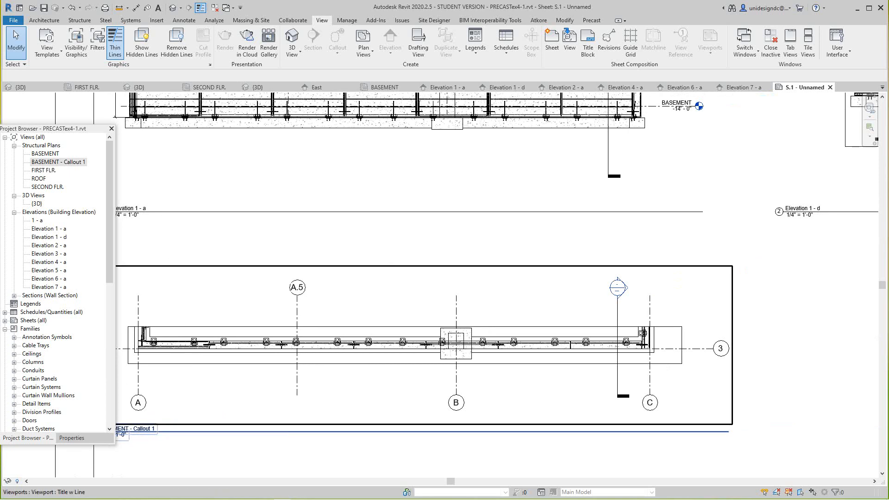
pyautogui.click(385, 88)
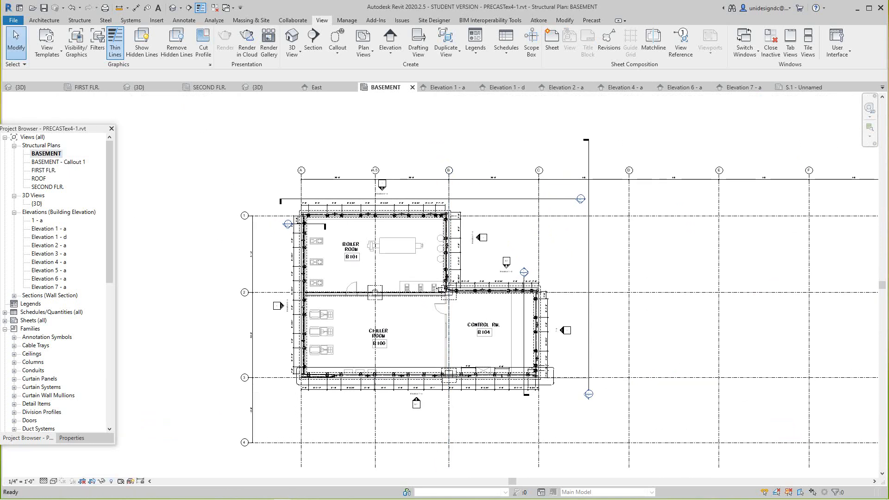
# Reopen sheet S.1 from the Project Browser, briefly activate the right-hand elevation, and zoom to fit.
pyautogui.click(31, 320)
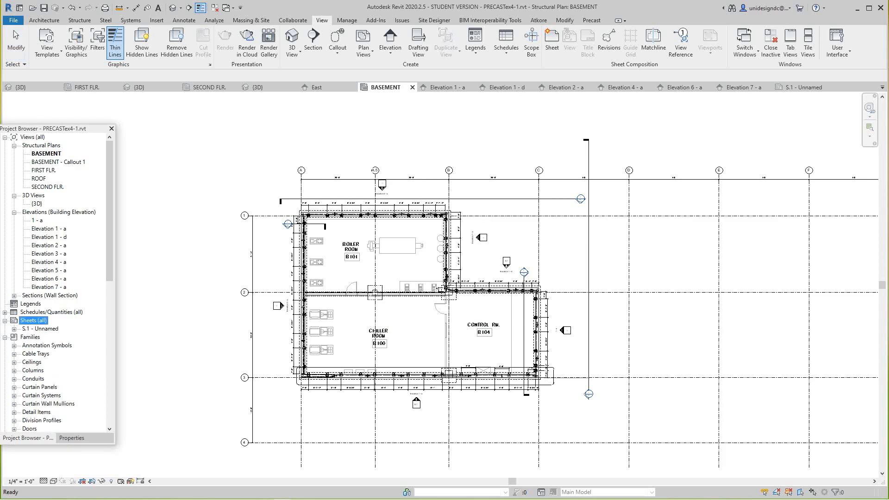
pyautogui.click(40, 328)
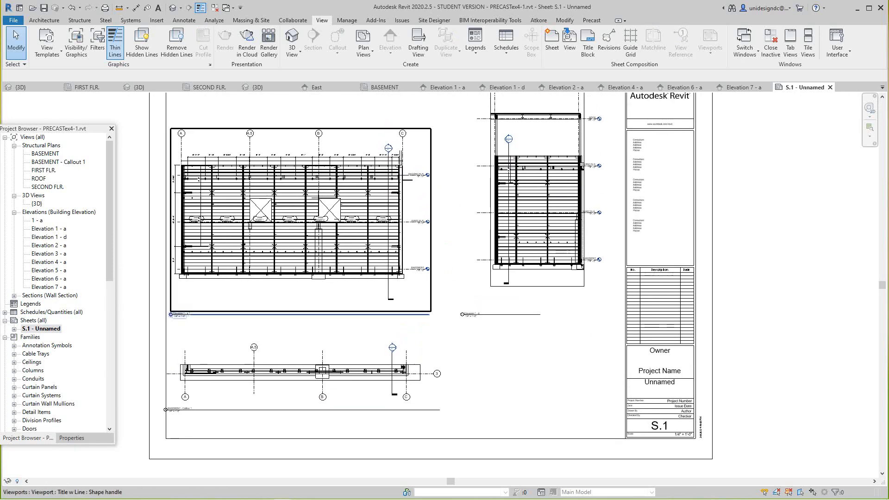
pyautogui.scroll(3)
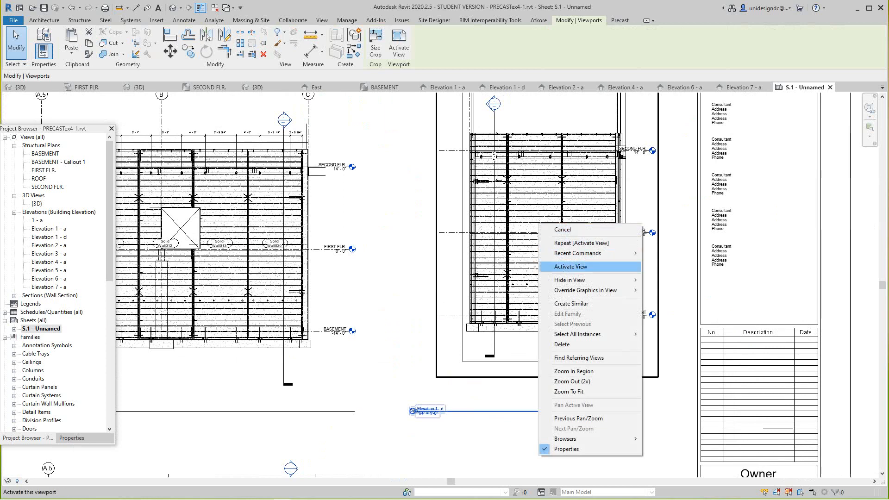
pyautogui.click(571, 267)
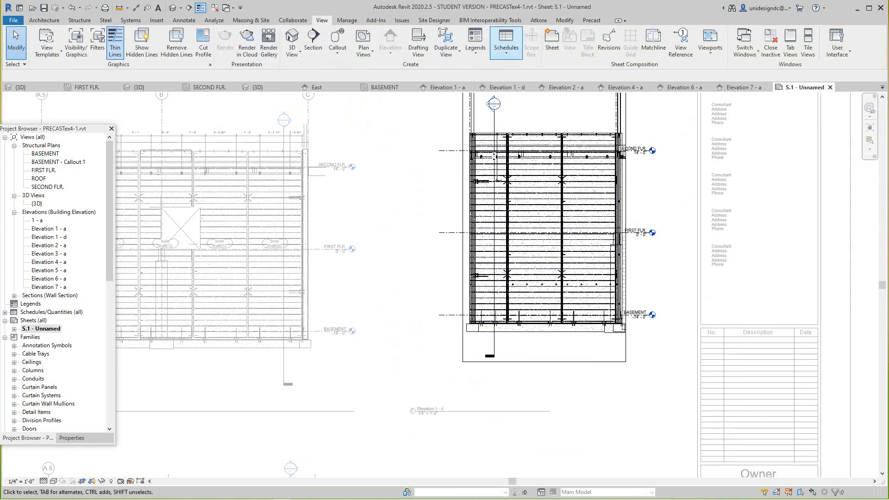
pyautogui.click(183, 20)
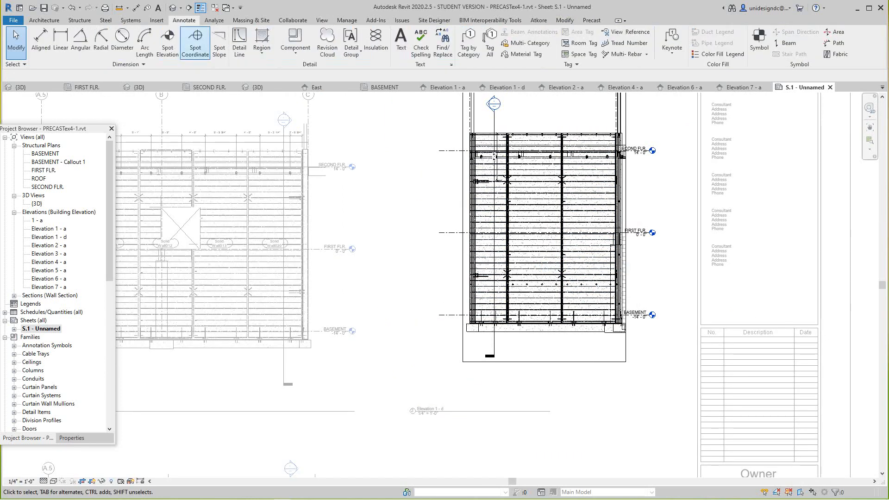
pyautogui.click(489, 227)
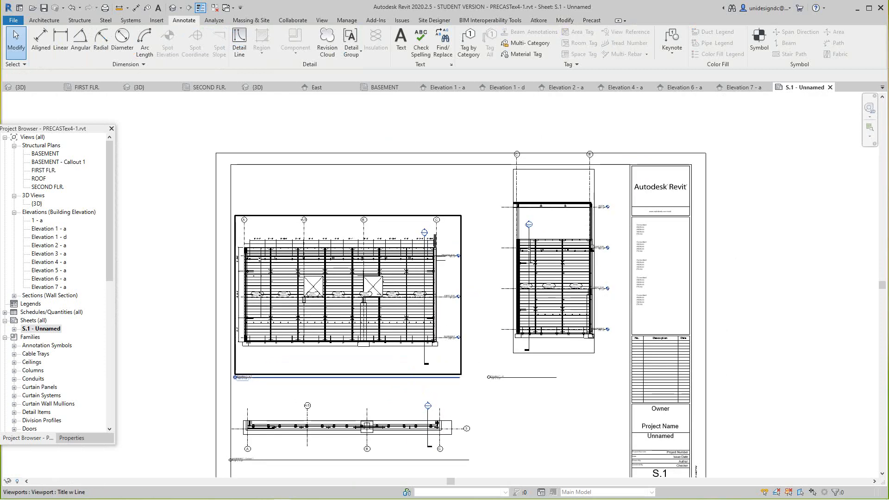
pyautogui.scroll(-3)
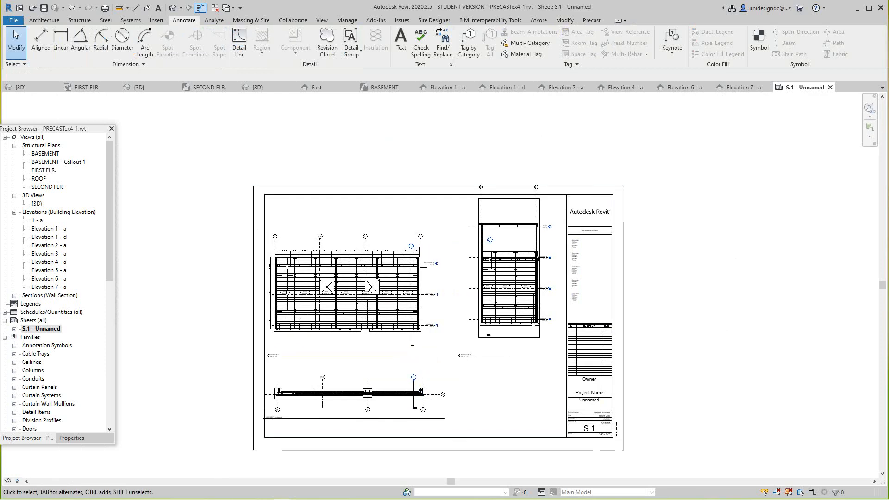
# Open the SECOND FLR. structural plan from the Project Browser.
pyautogui.click(507, 267)
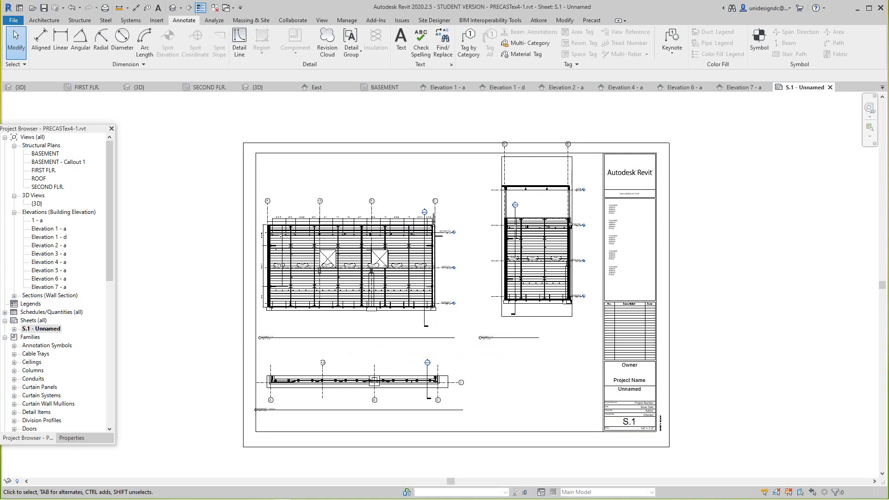
pyautogui.click(48, 187)
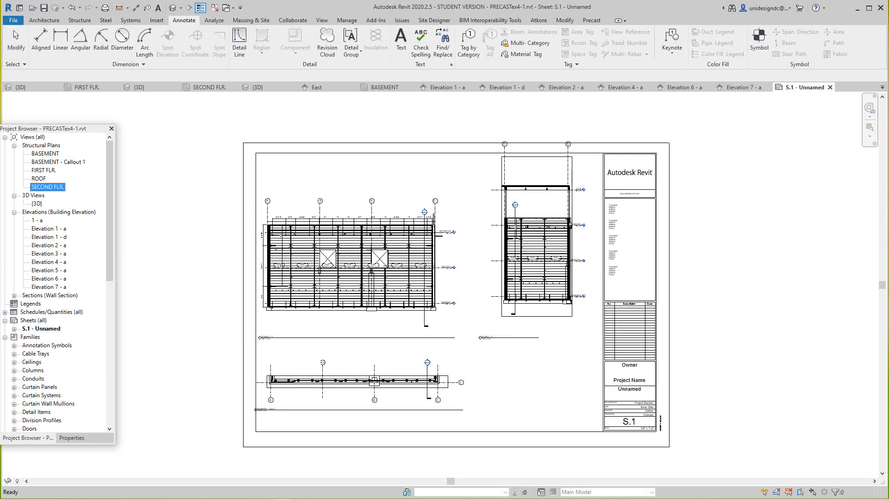
pyautogui.doubleClick(47, 186)
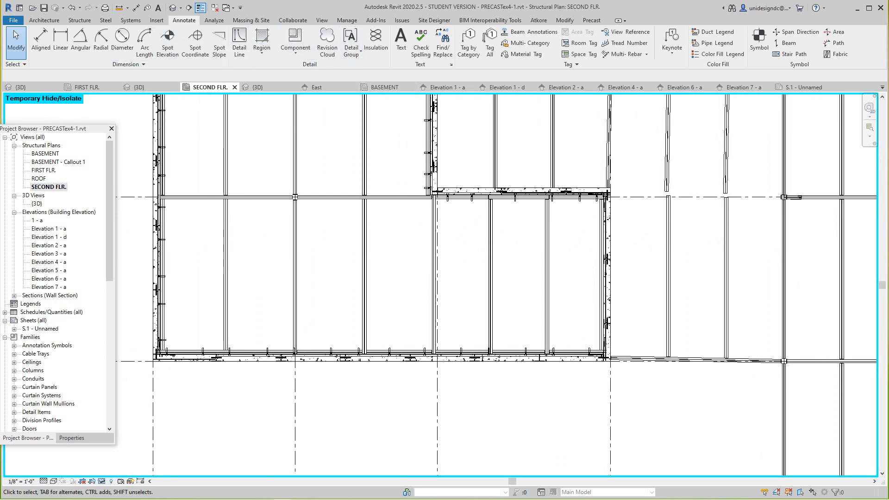
pyautogui.click(239, 42)
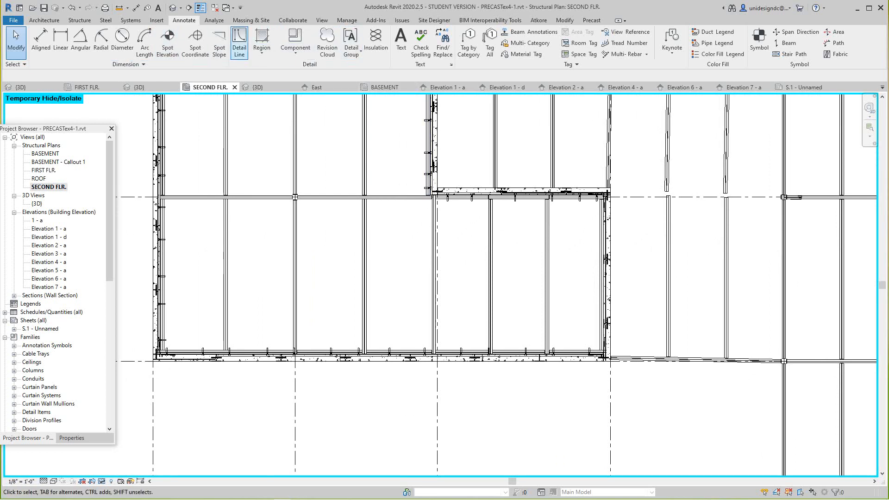
# Draw a rectangular callout around the bottom wall, creating SECOND FLR. - Callout 1, and return to S.1.
pyautogui.click(321, 20)
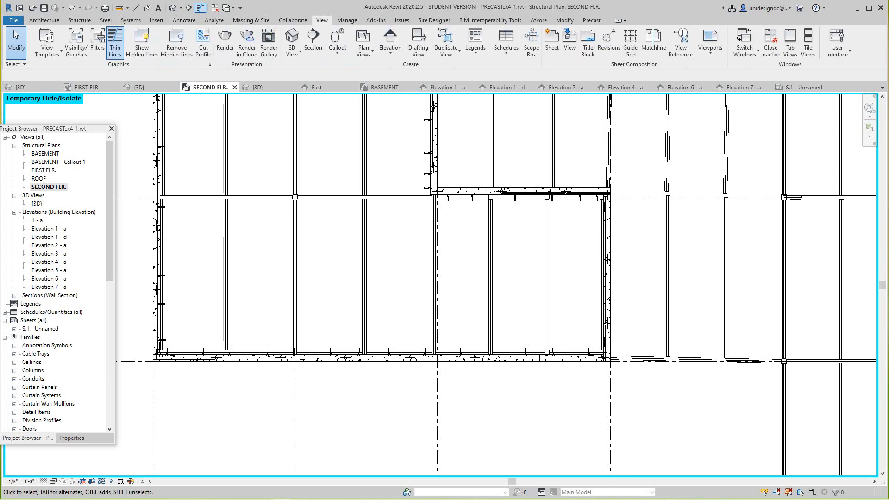
pyautogui.click(338, 41)
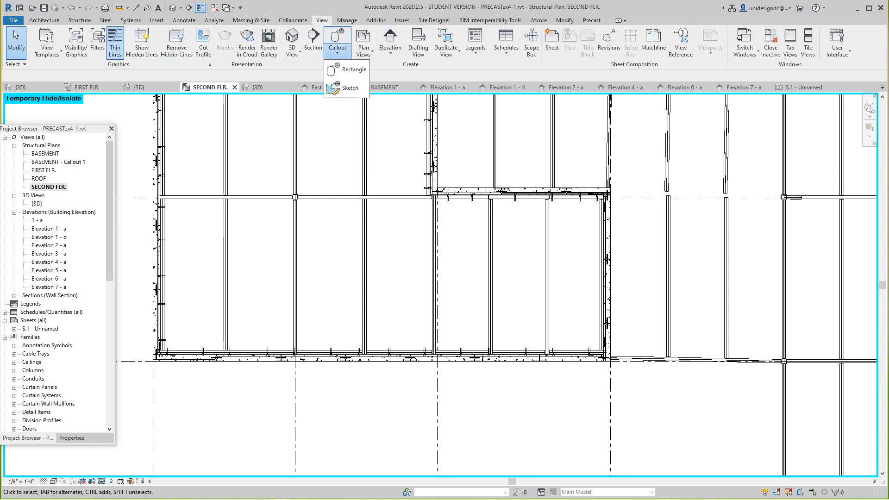
pyautogui.click(354, 69)
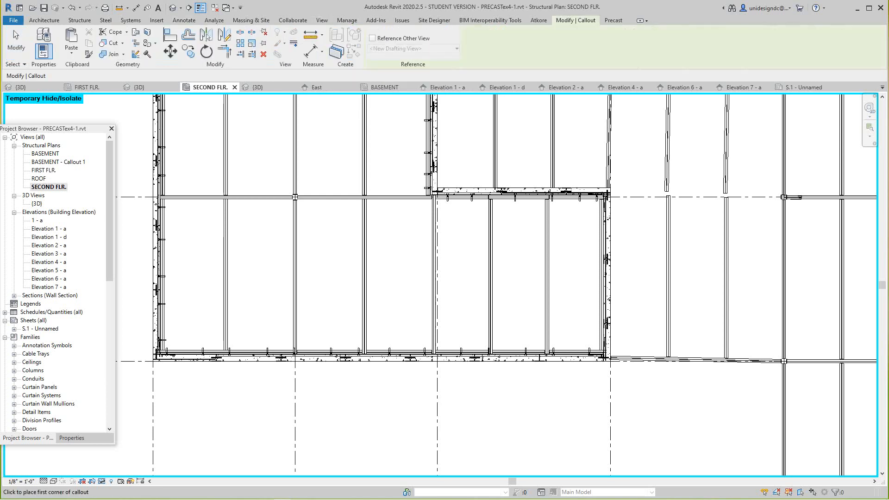
pyautogui.click(140, 339)
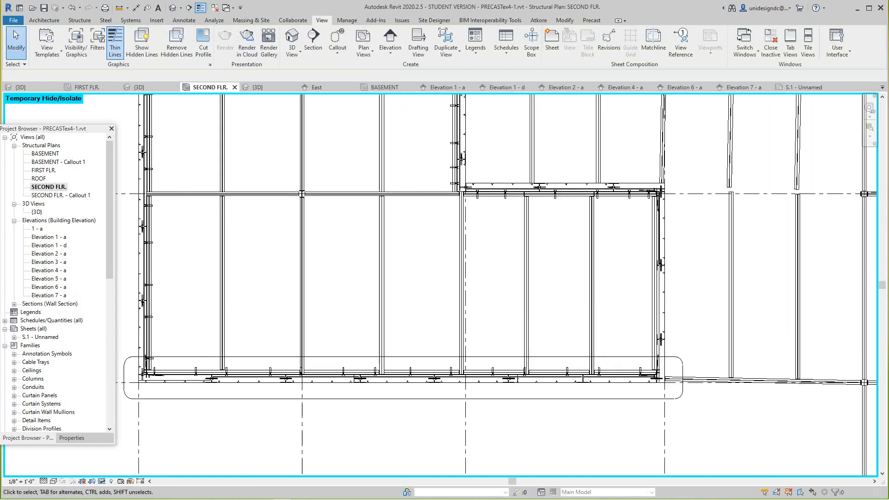
pyautogui.click(795, 87)
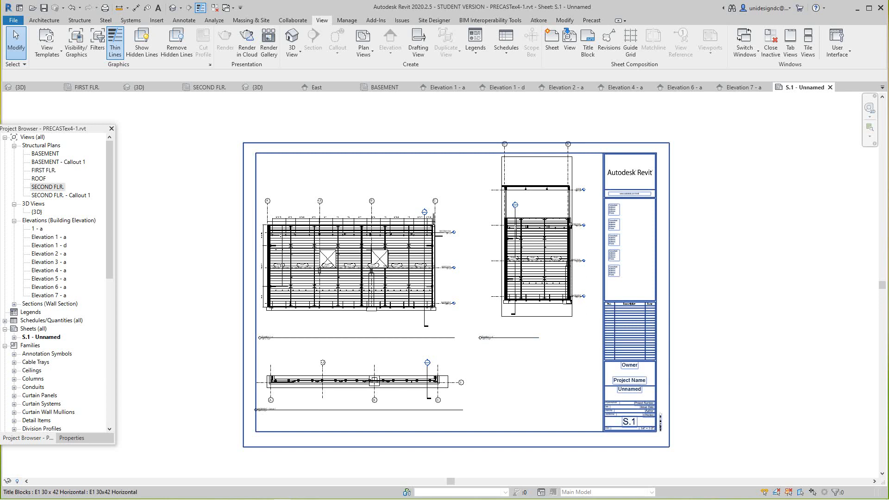
# Place SECOND FLR. - Callout 1 on the sheet and set its scale to 1/4" = 1'-0".
pyautogui.click(60, 196)
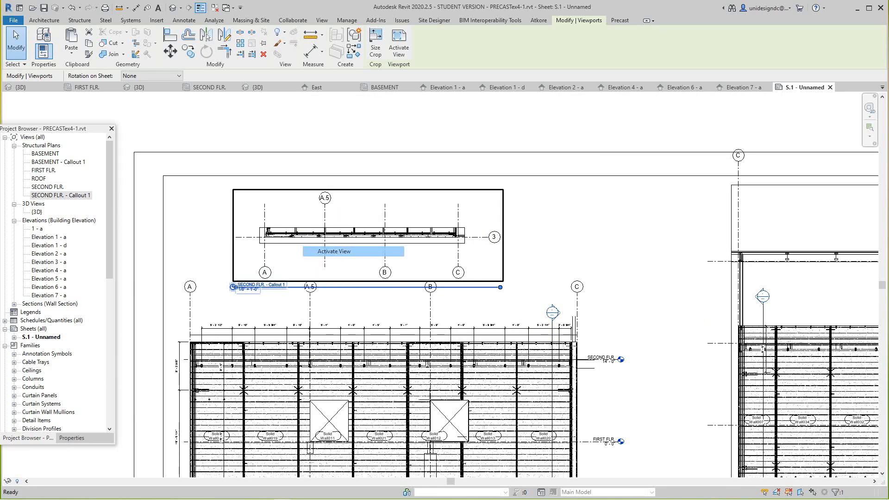
pyautogui.click(321, 20)
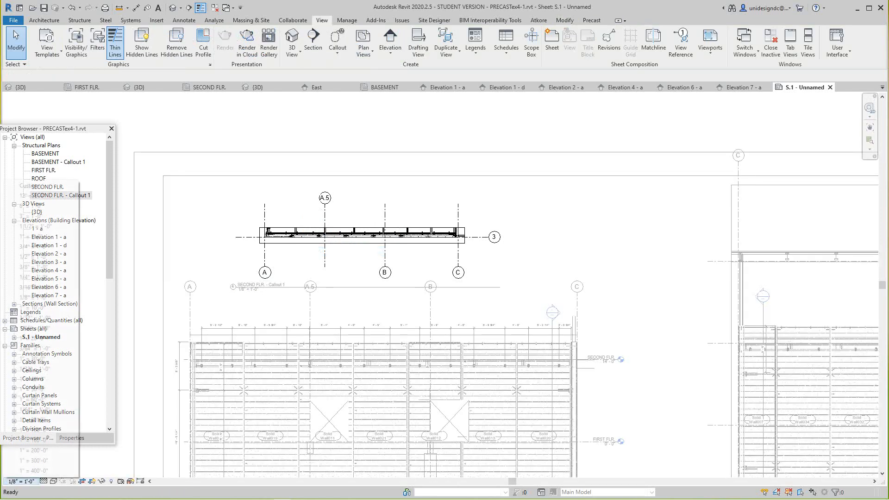
pyautogui.click(21, 482)
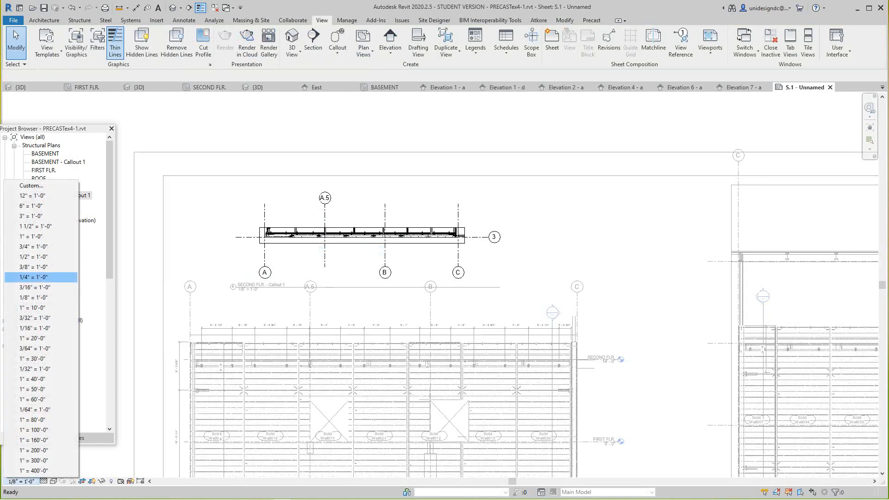
pyautogui.click(32, 277)
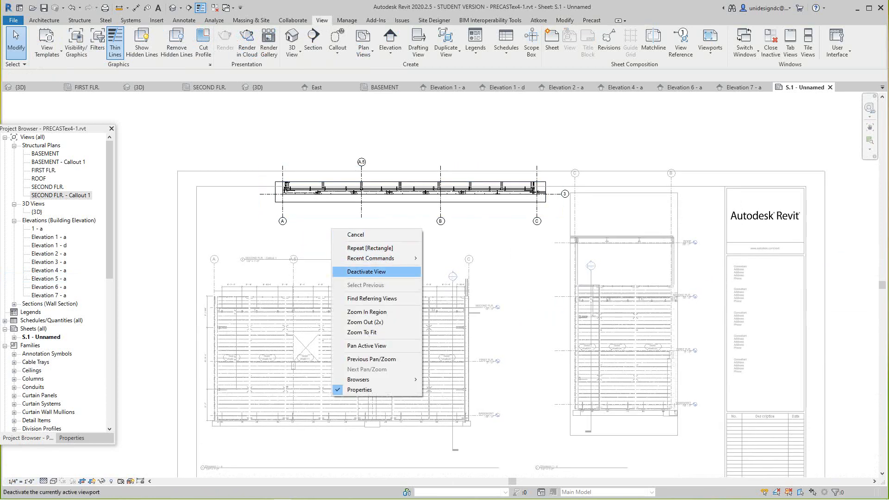
pyautogui.click(367, 271)
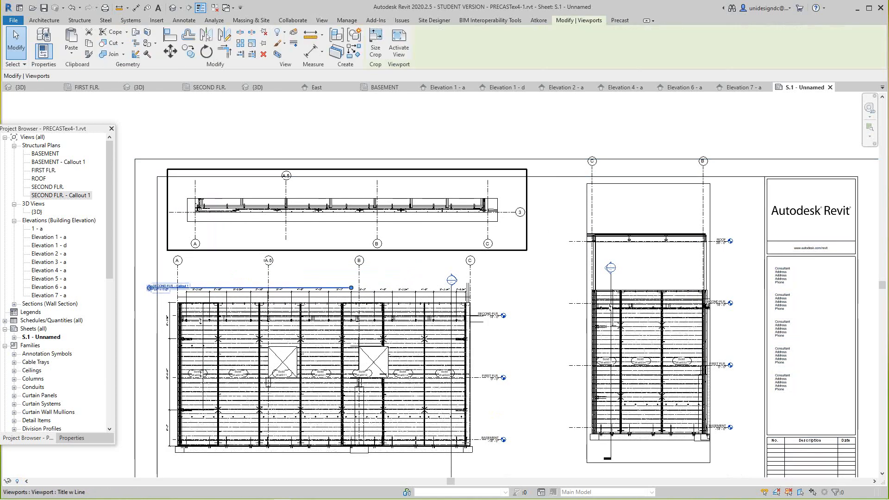
# Move the second-floor callout viewport above the large wall elevation.
pyautogui.click(321, 19)
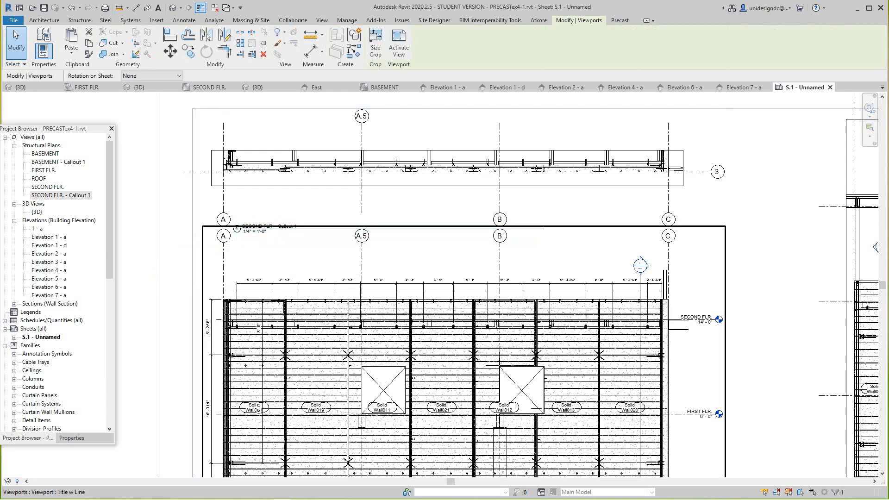
pyautogui.click(321, 20)
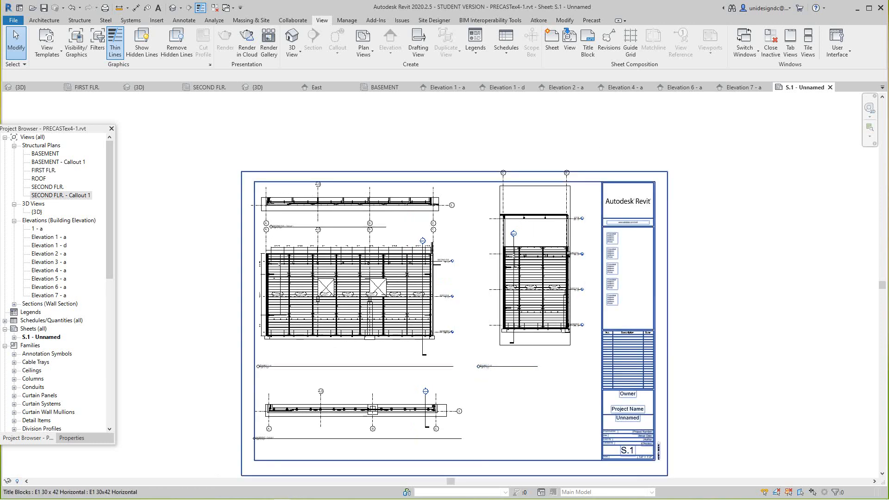
pyautogui.moveTo(281, 492)
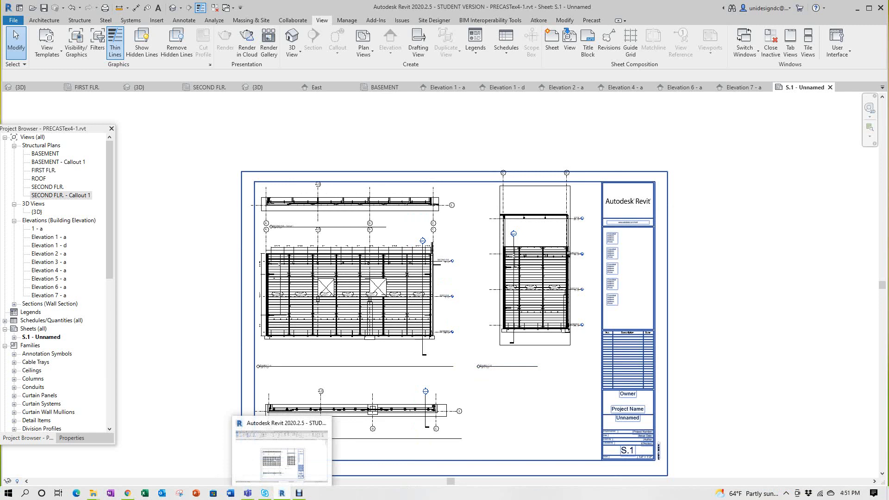
pyautogui.moveTo(264, 494)
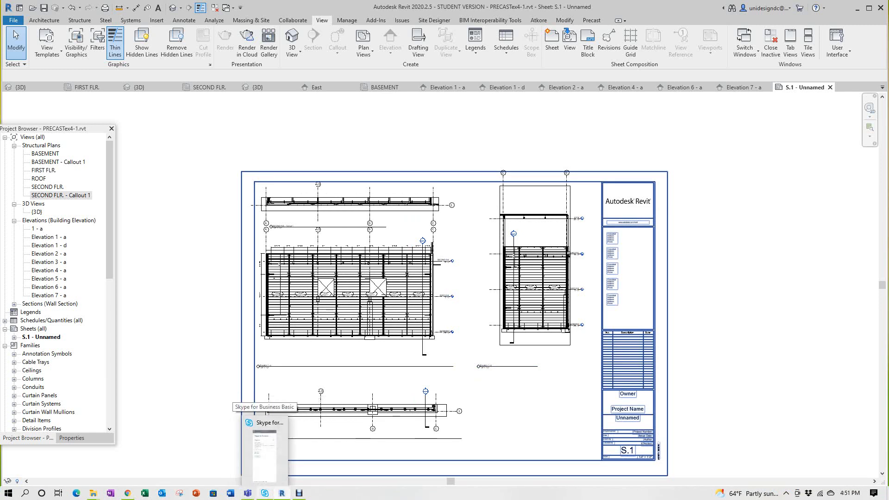